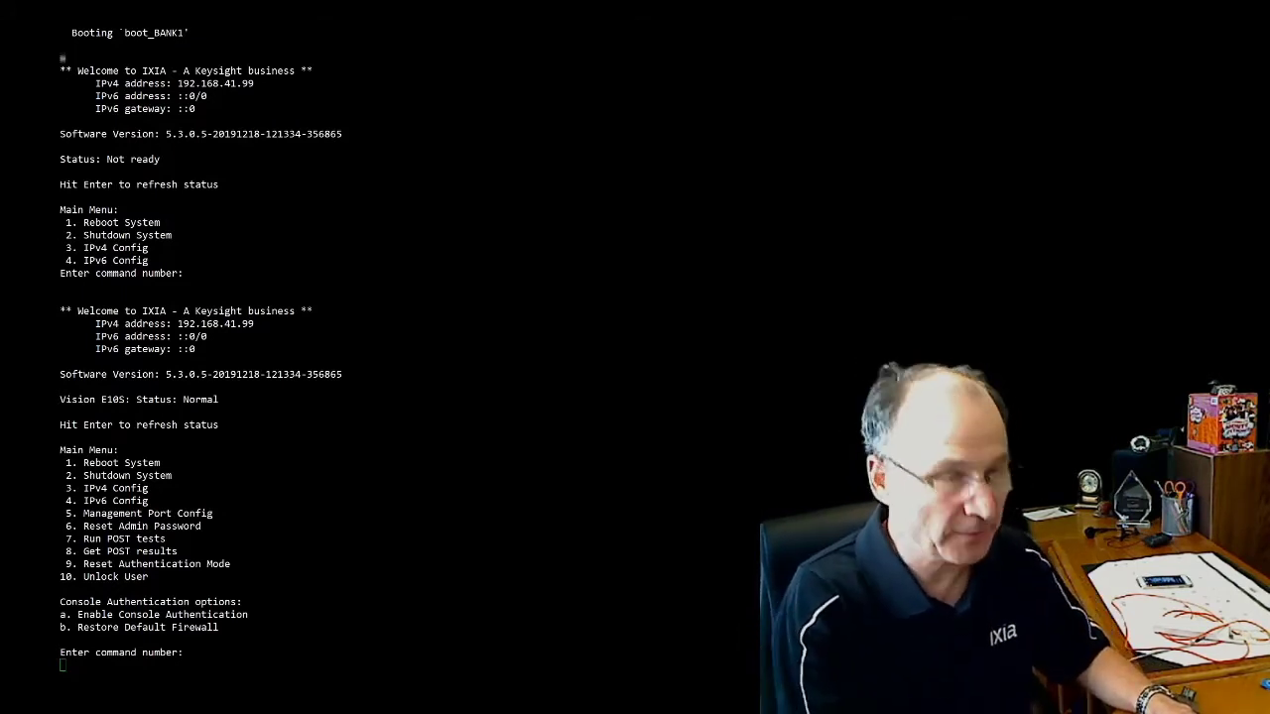
Step: Set management IPv4 to 172.20.1.210 with gateway 172.20.1.1 and commit with yes
text(3)
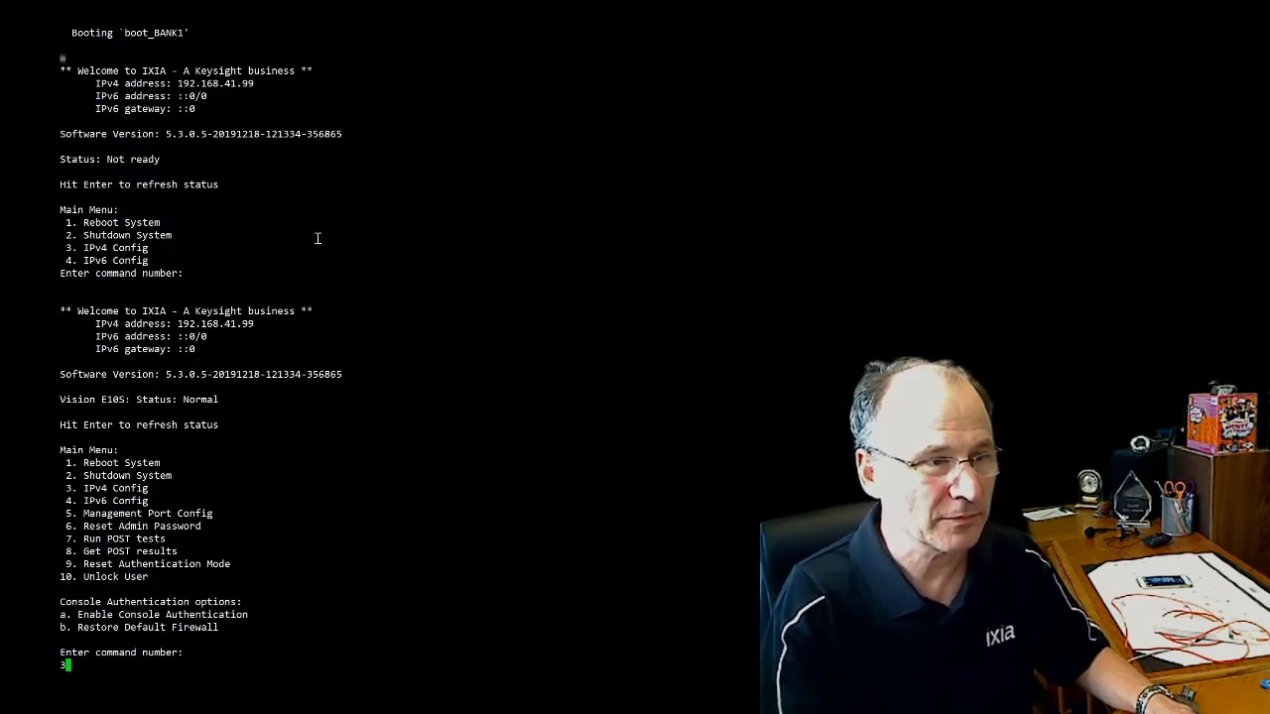
key(Enter)
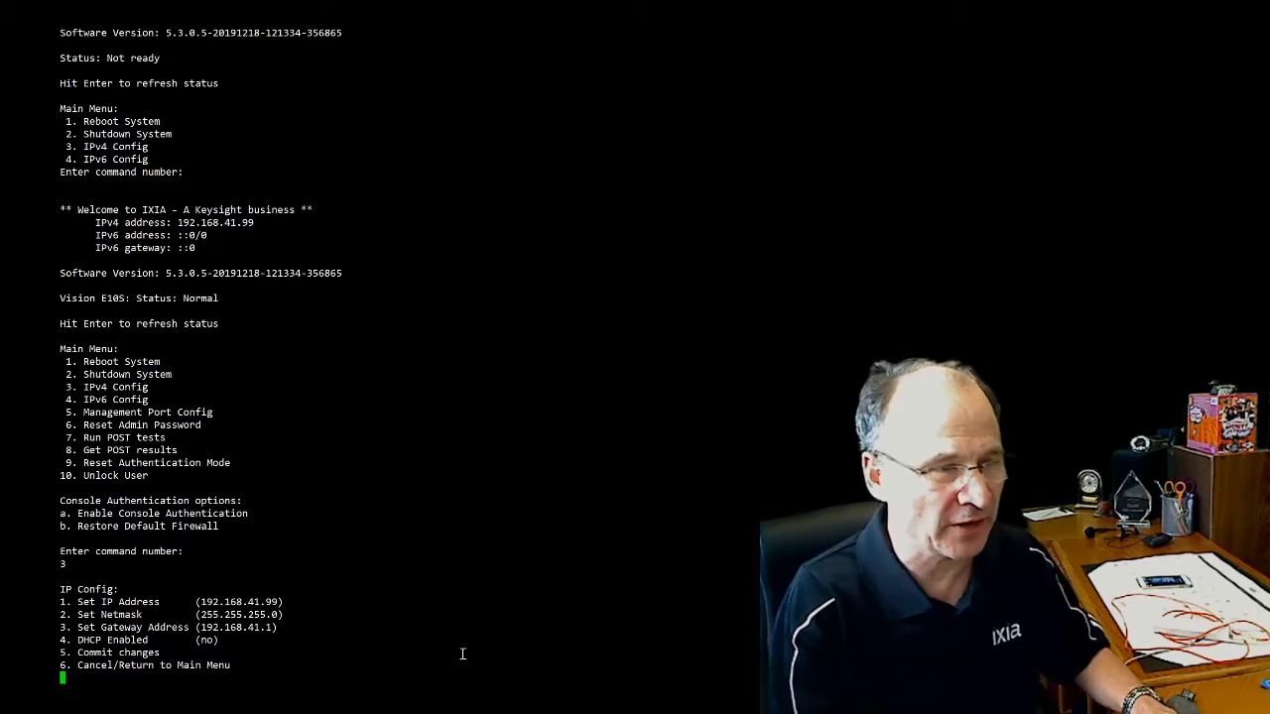
text(1)
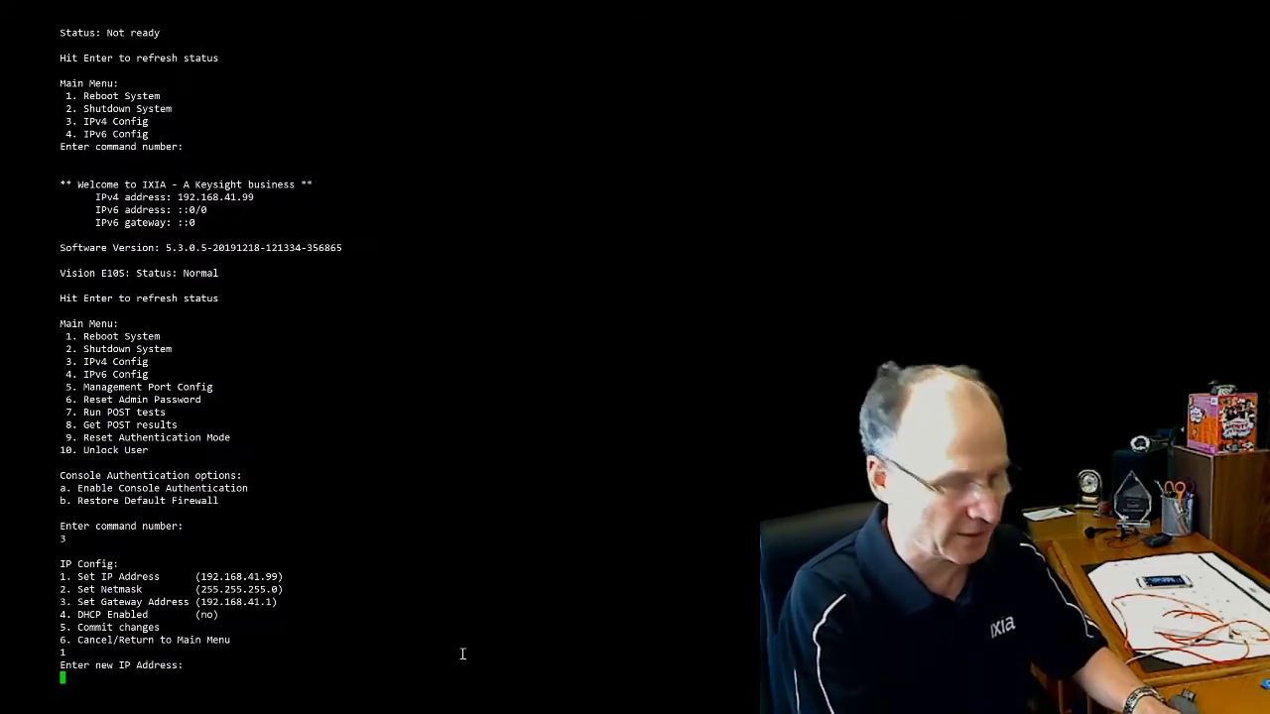
text(172.20.1.)
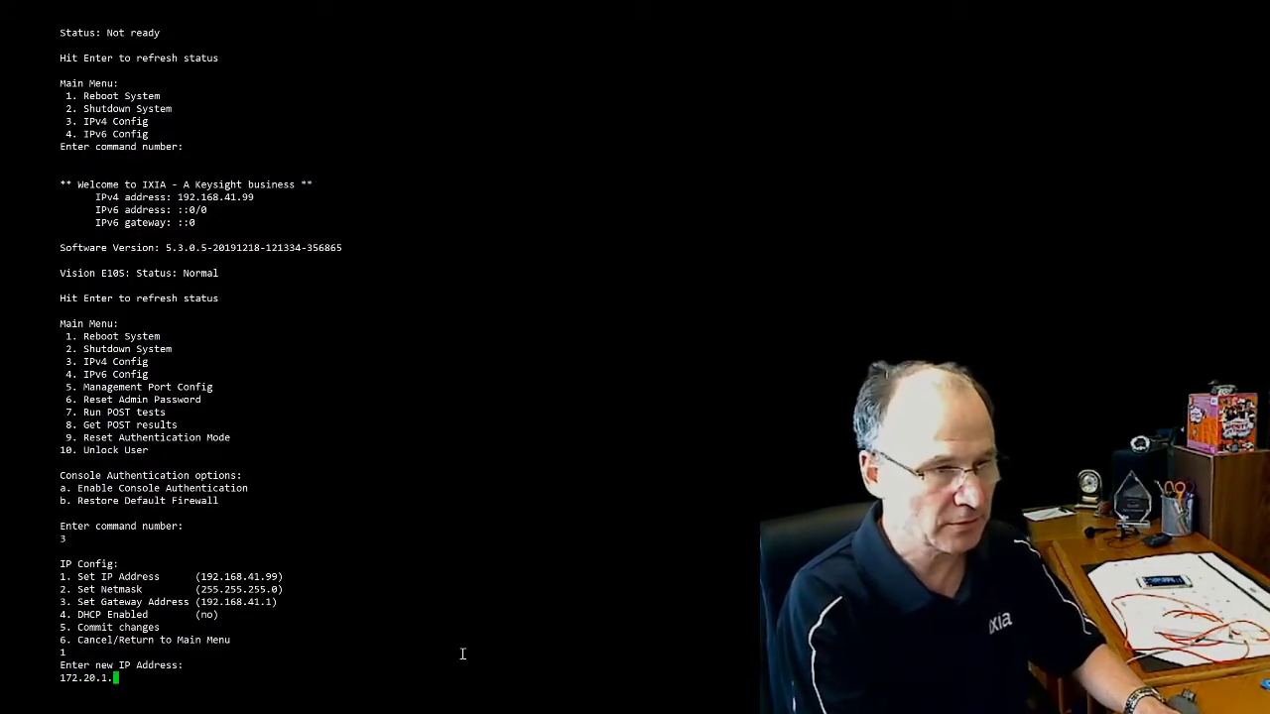
text(210)
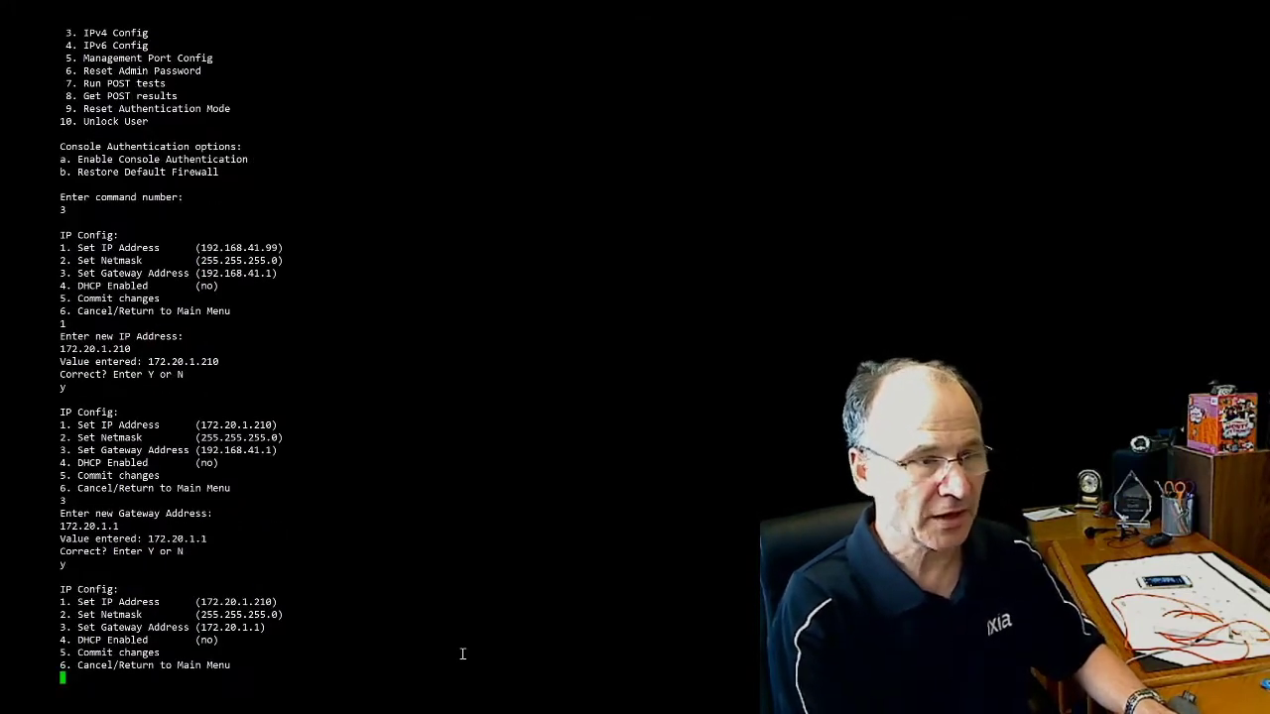
text(5)
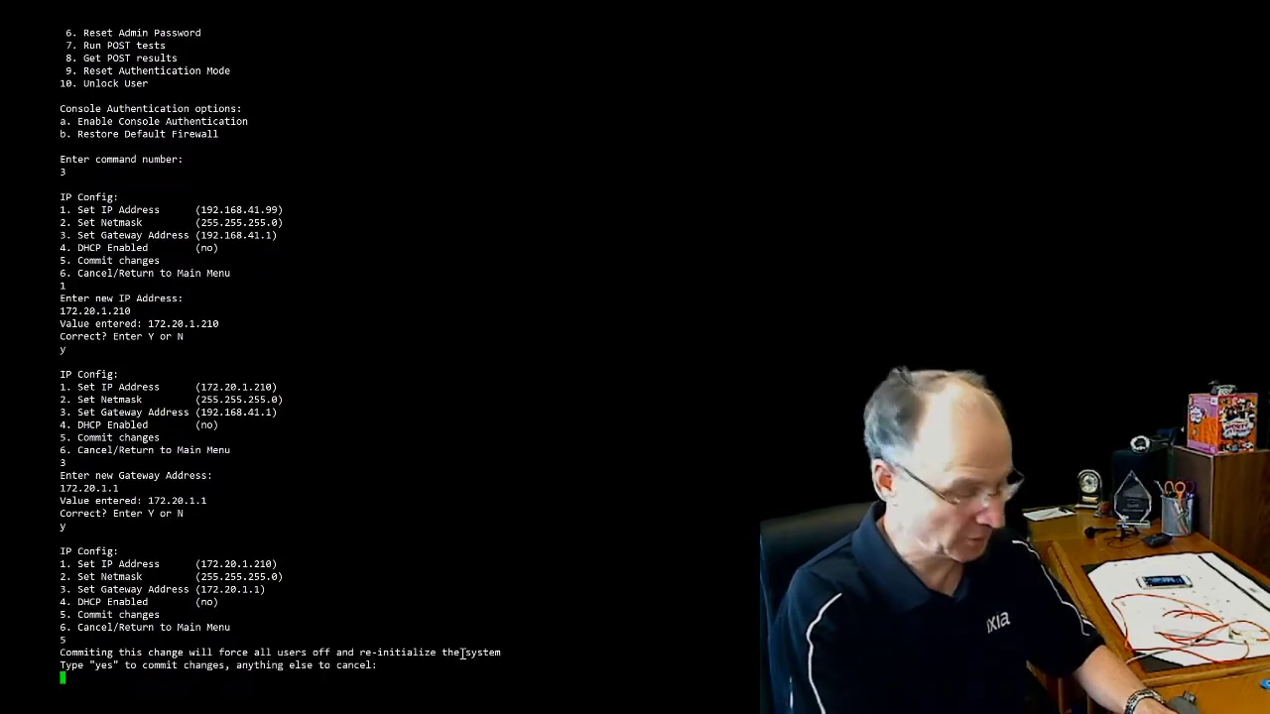
text(yes)
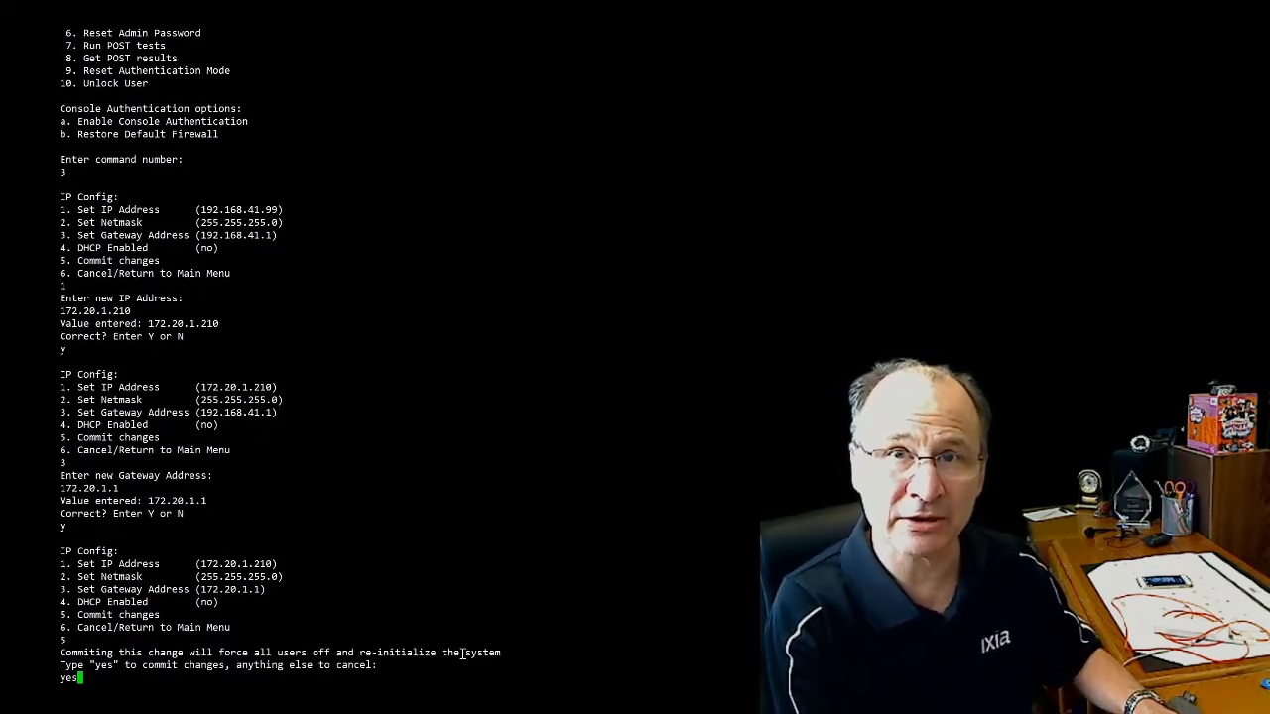
key(enter)
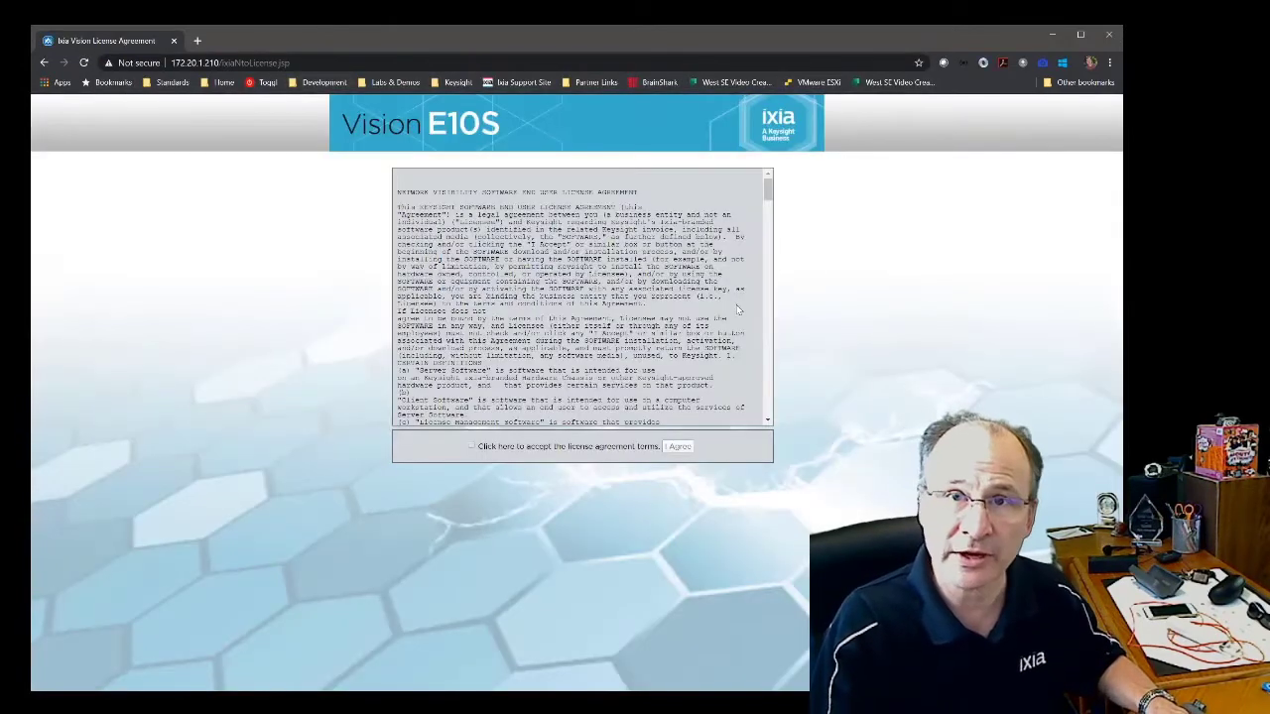
Step: Accept the license agreement and launch the web console from the welcome page
click(471, 445)
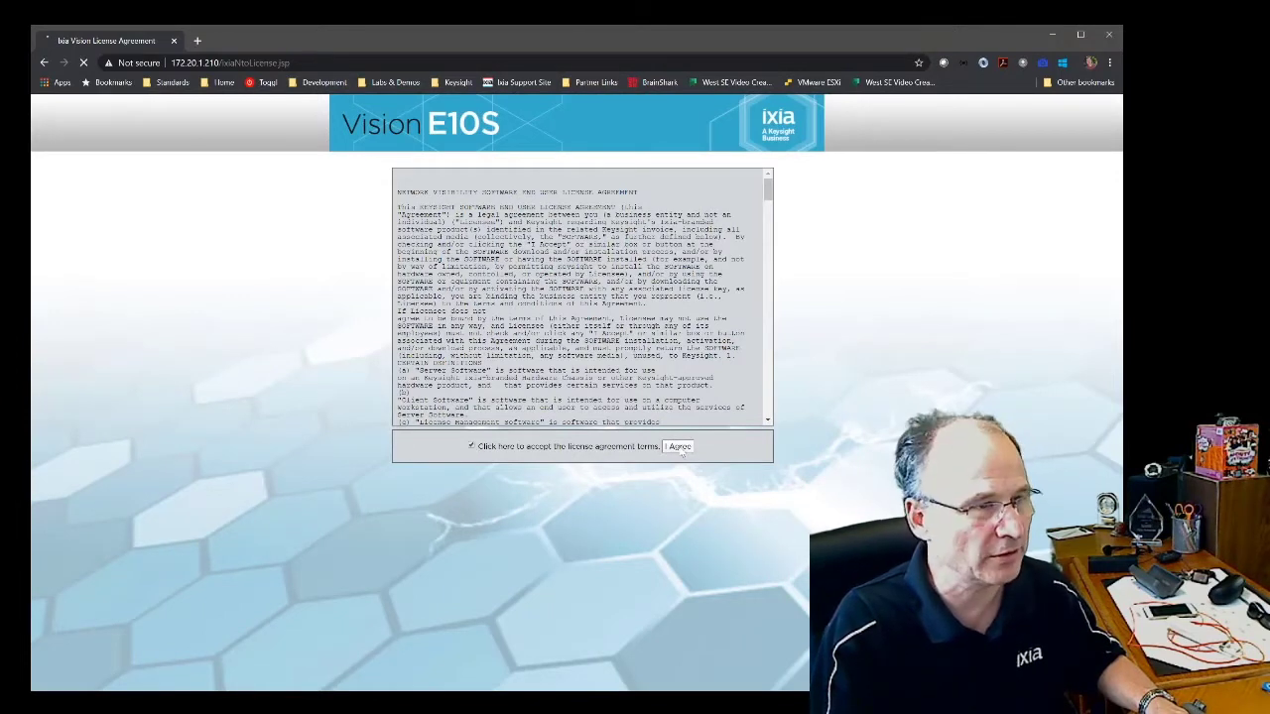
click(679, 446)
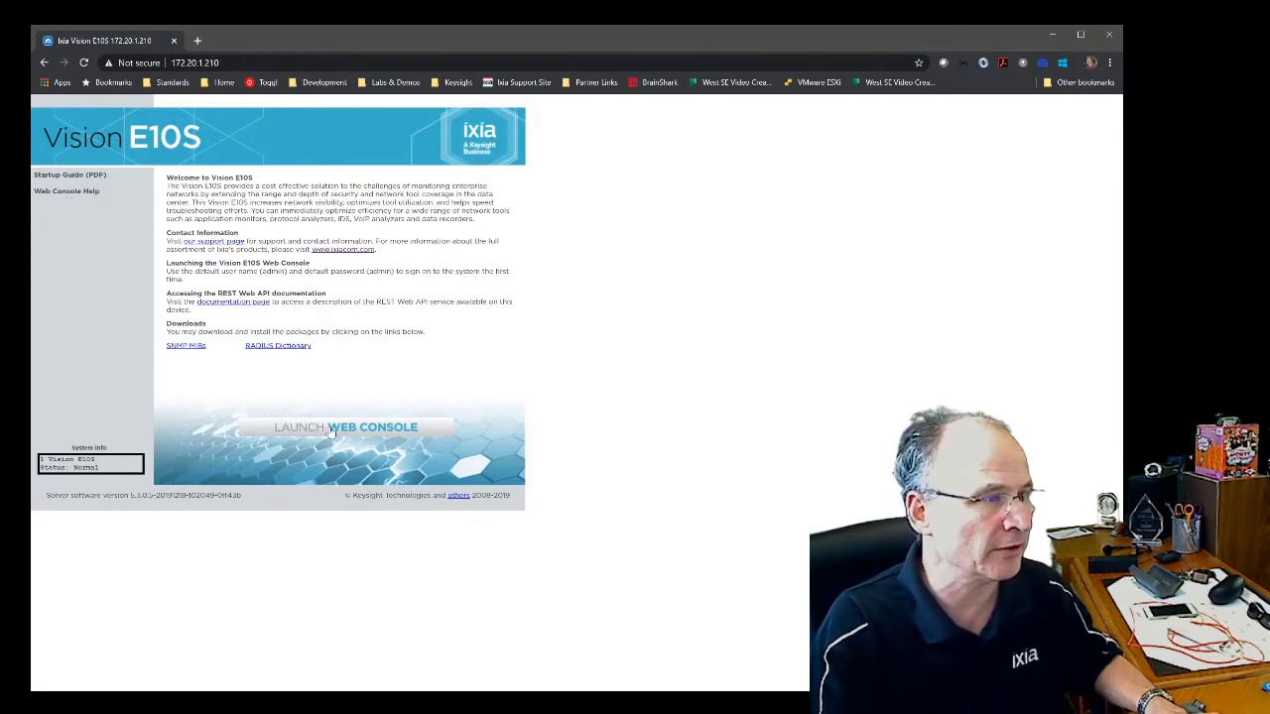
click(344, 426)
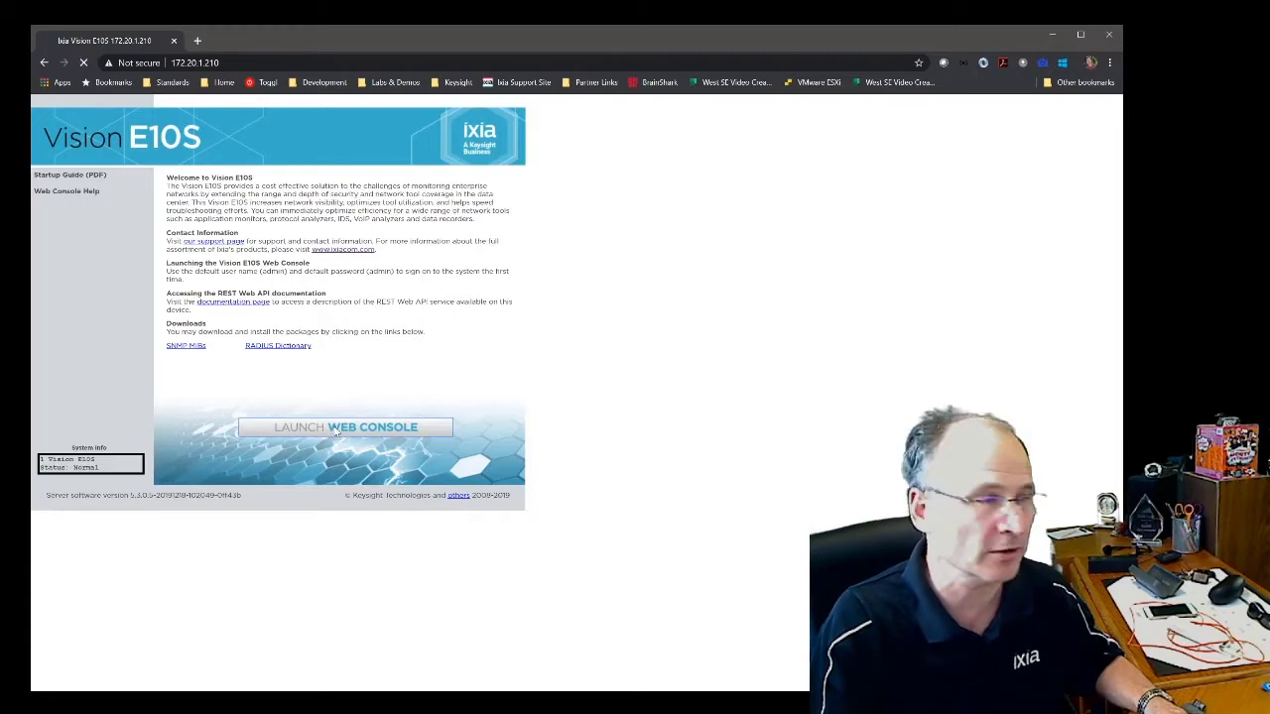
click(344, 427)
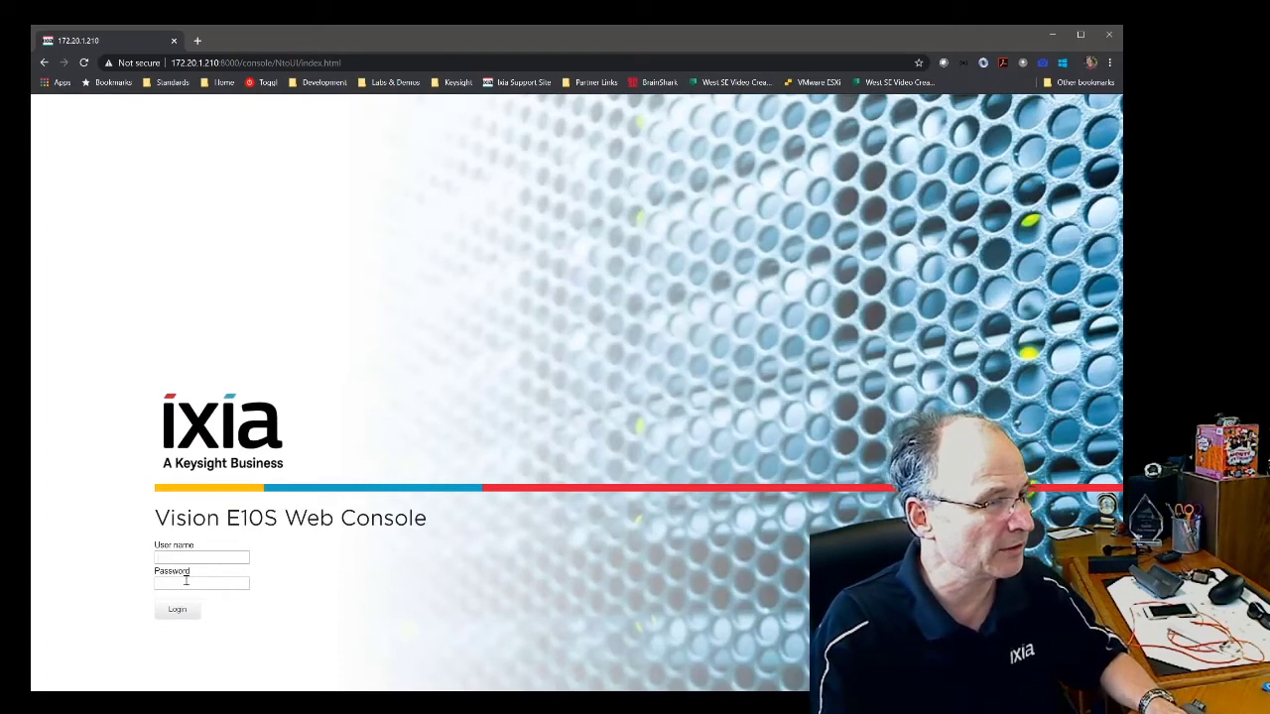
Step: Log in as admin to reach the empty Diagram view
text(adm)
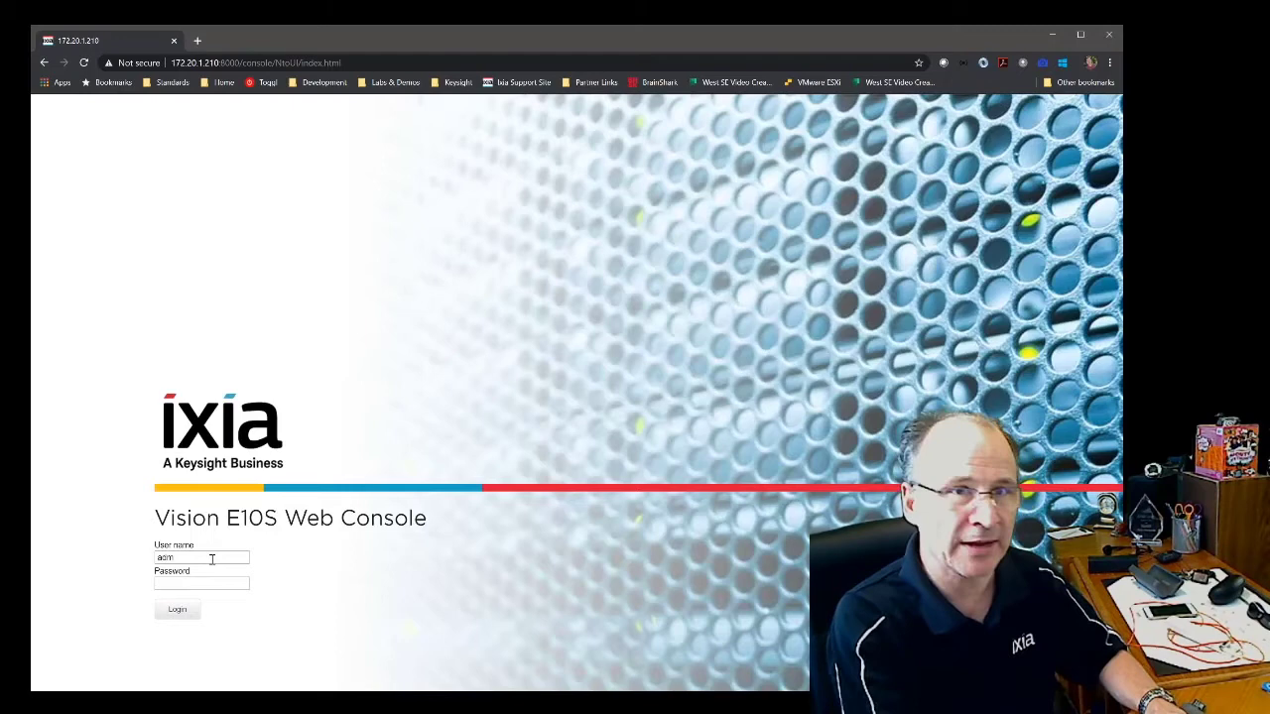
click(177, 609)
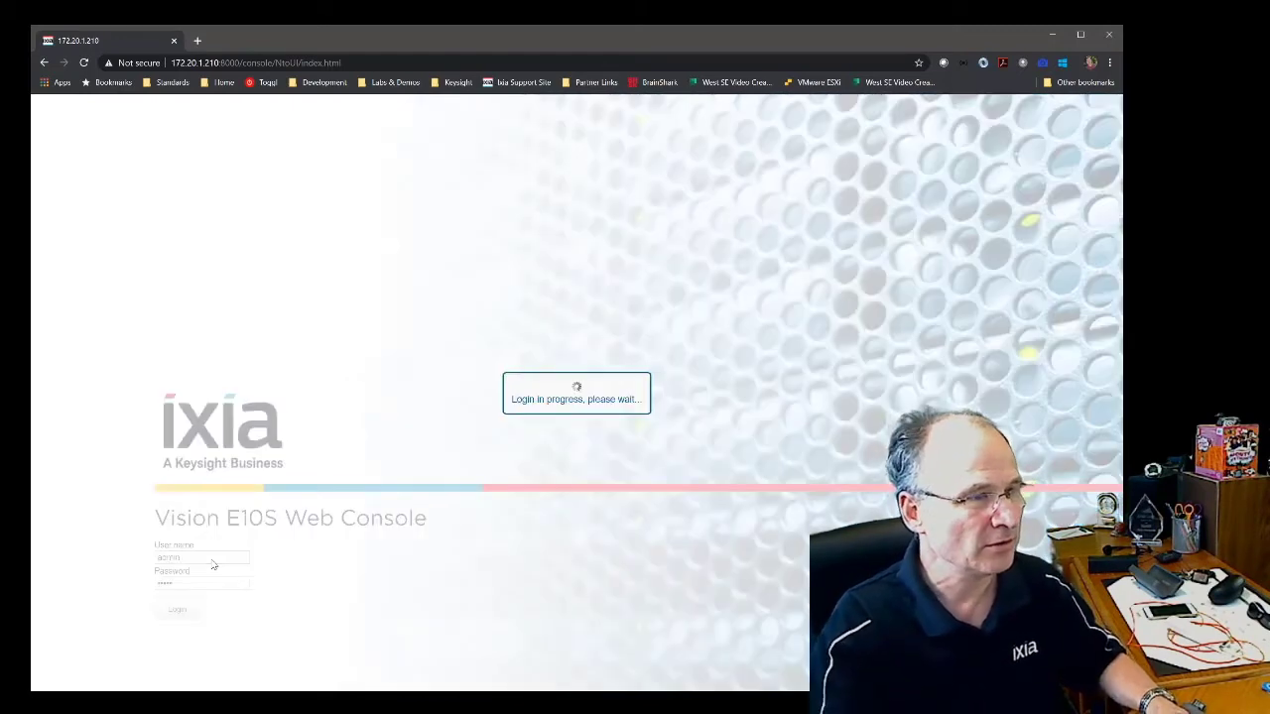
click(177, 609)
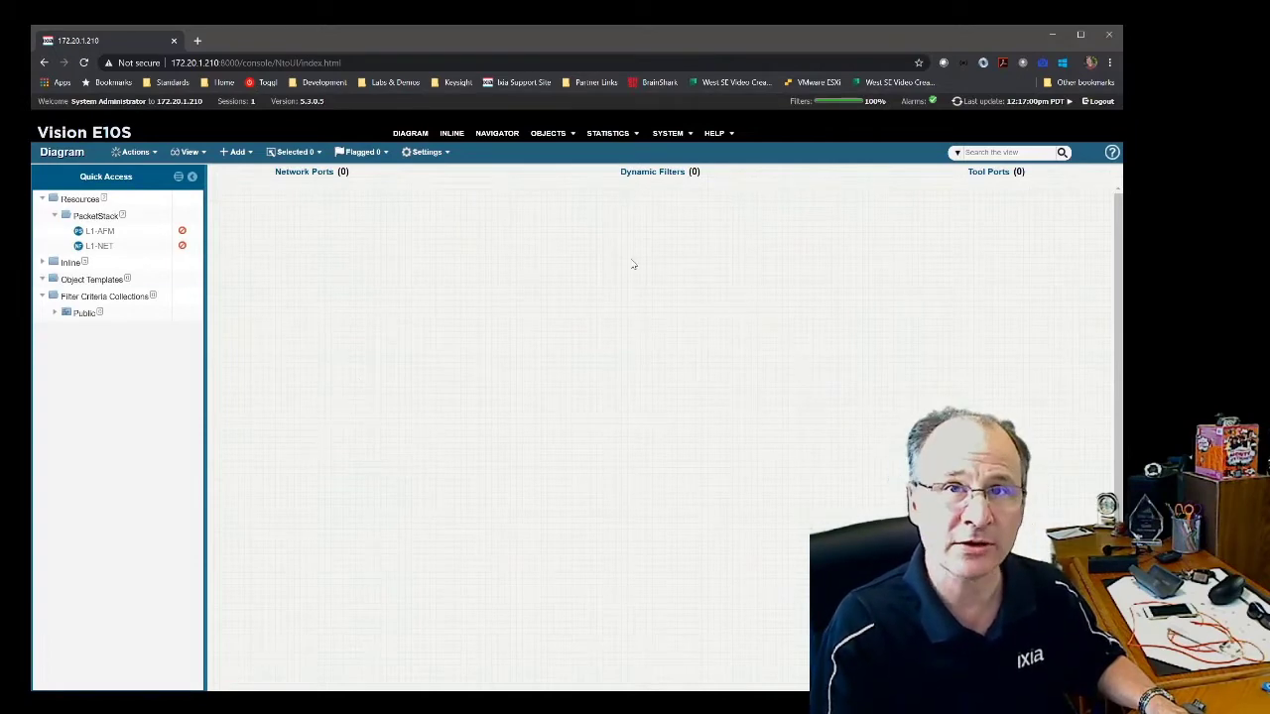
mouse_move(607, 255)
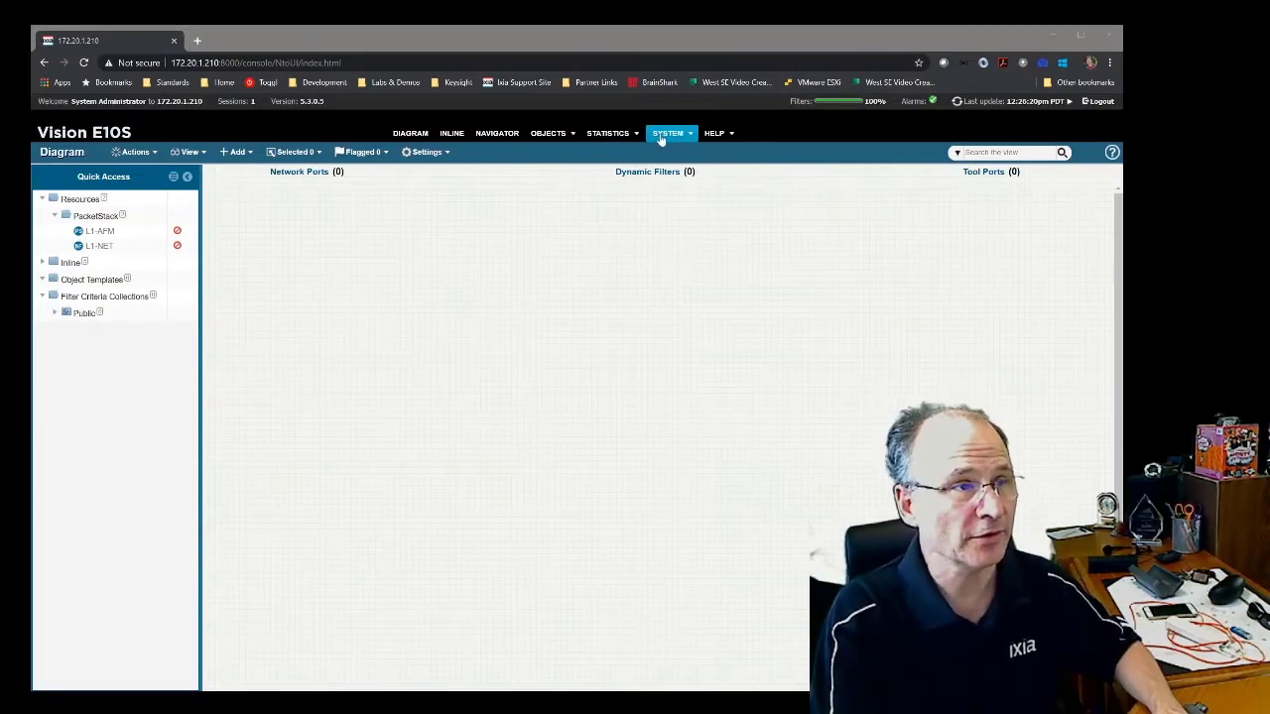
Step: Install a new evaluation license file from System > License Details
click(667, 132)
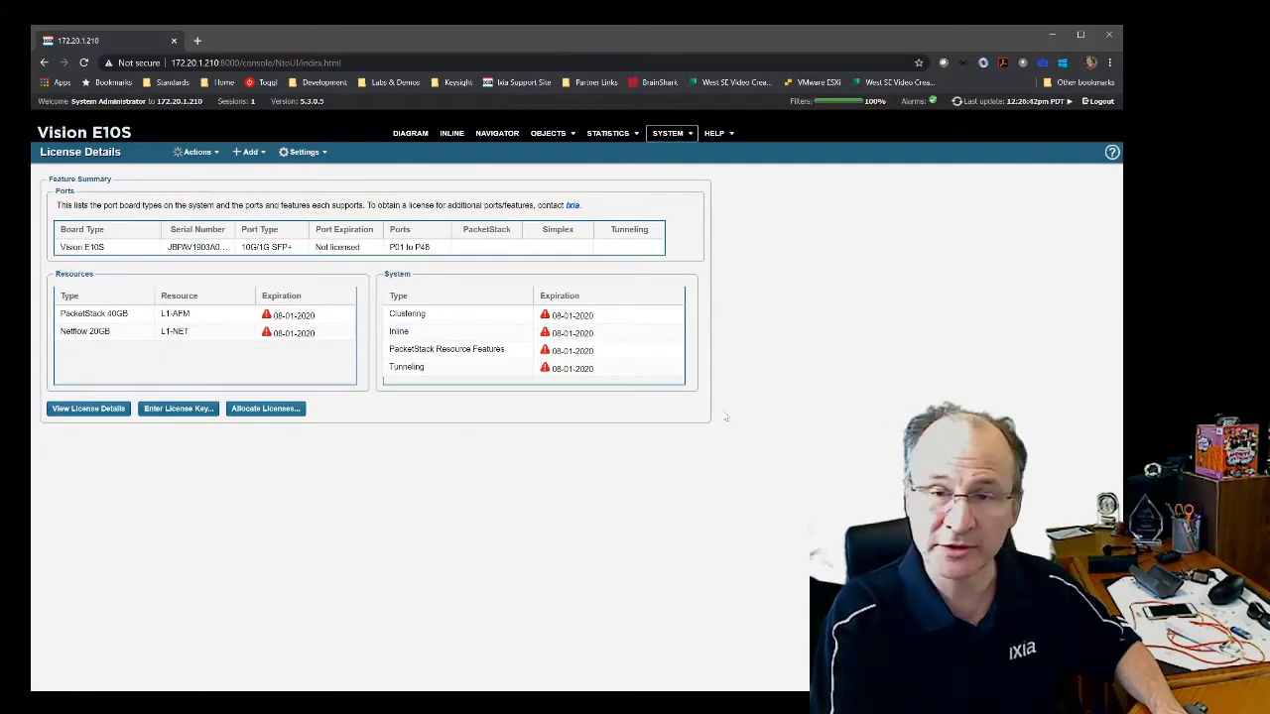
mouse_move(612, 481)
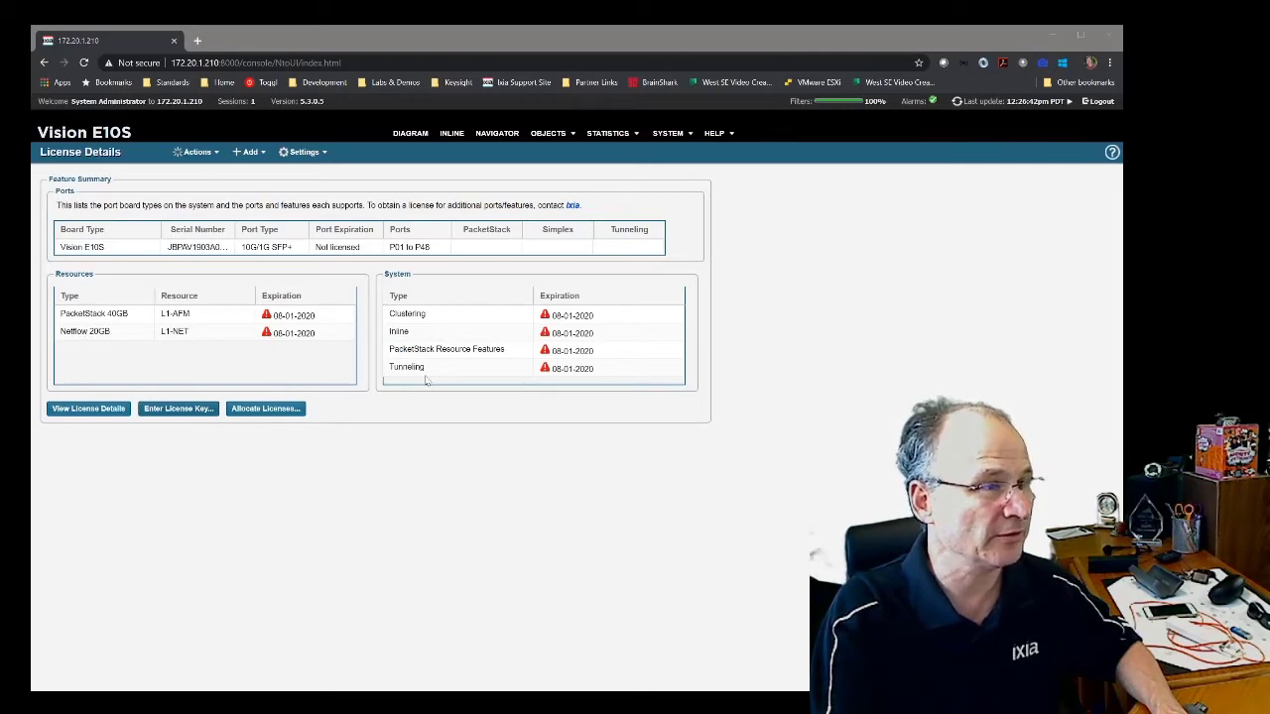
click(177, 408)
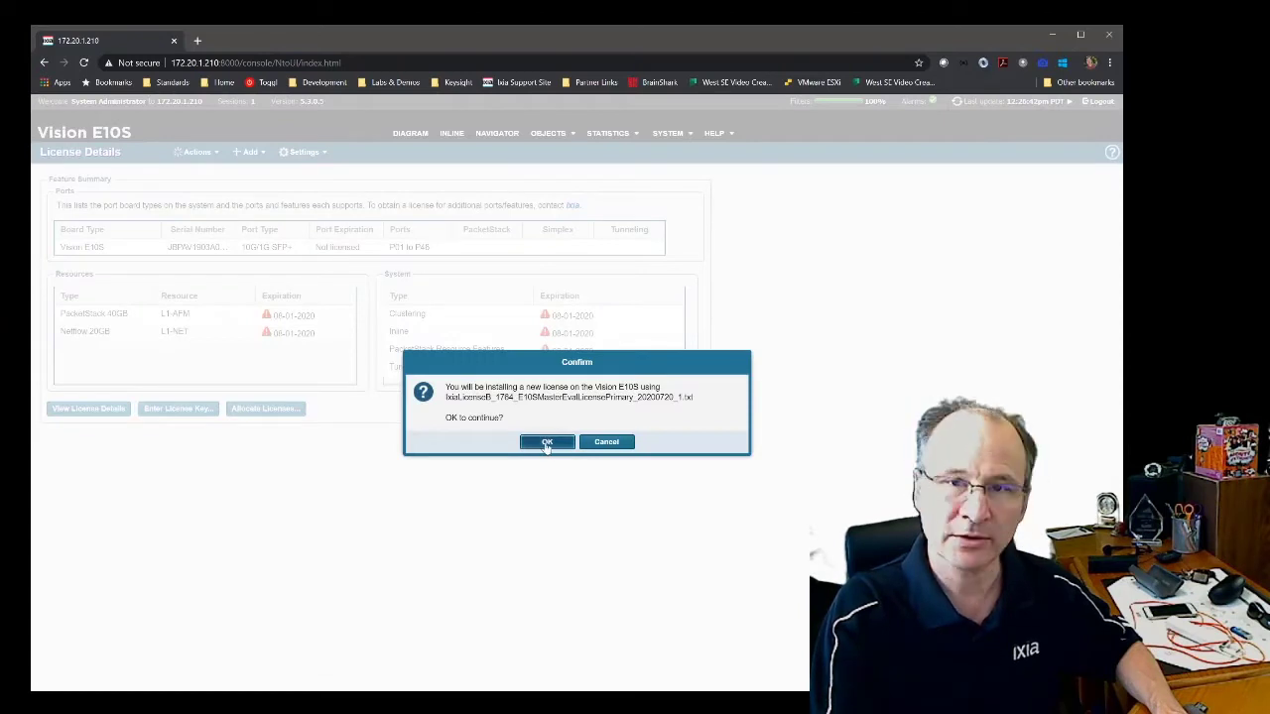
click(546, 441)
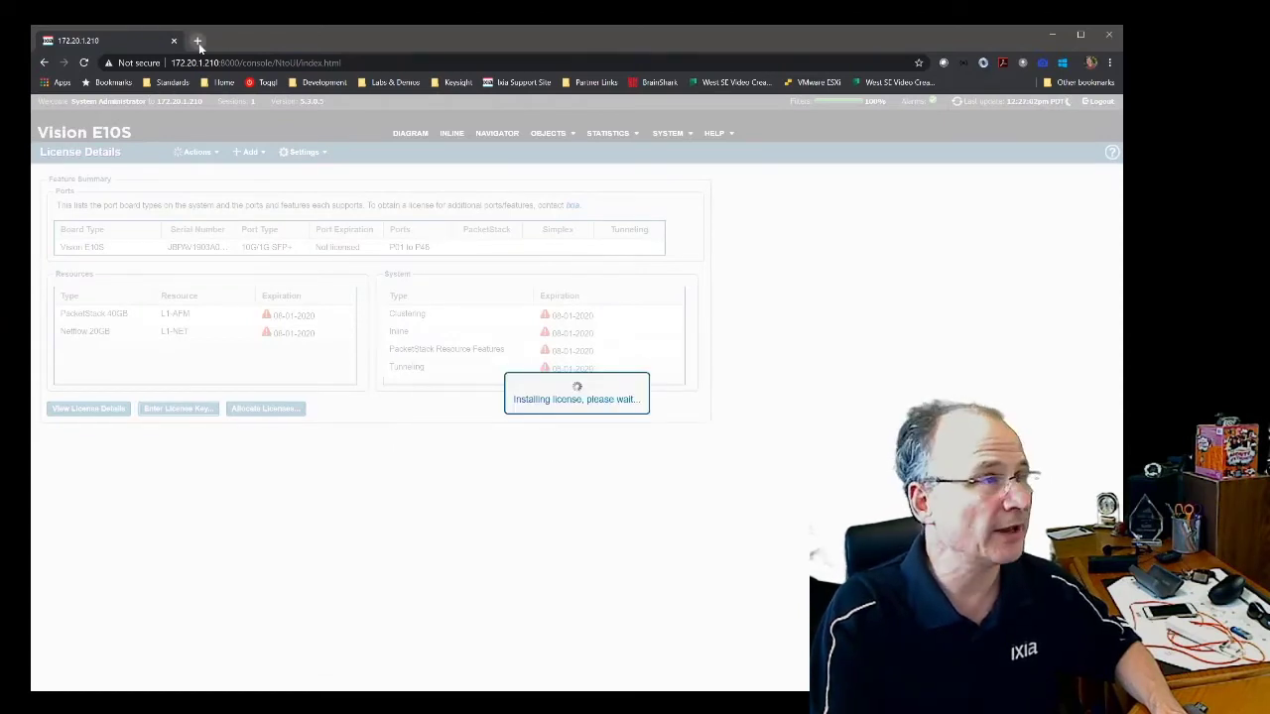
click(197, 41)
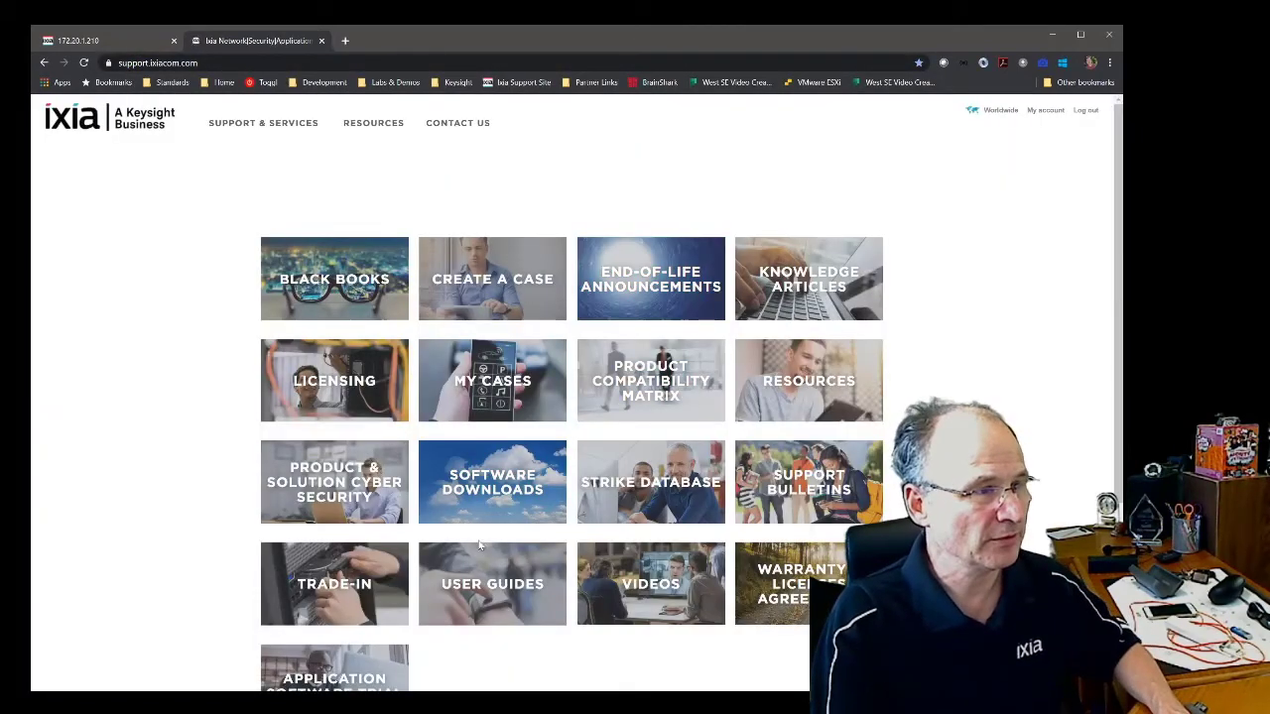
Step: Browse Downloads to the Vision NPB 5.5.0 software upgrade files
click(492, 482)
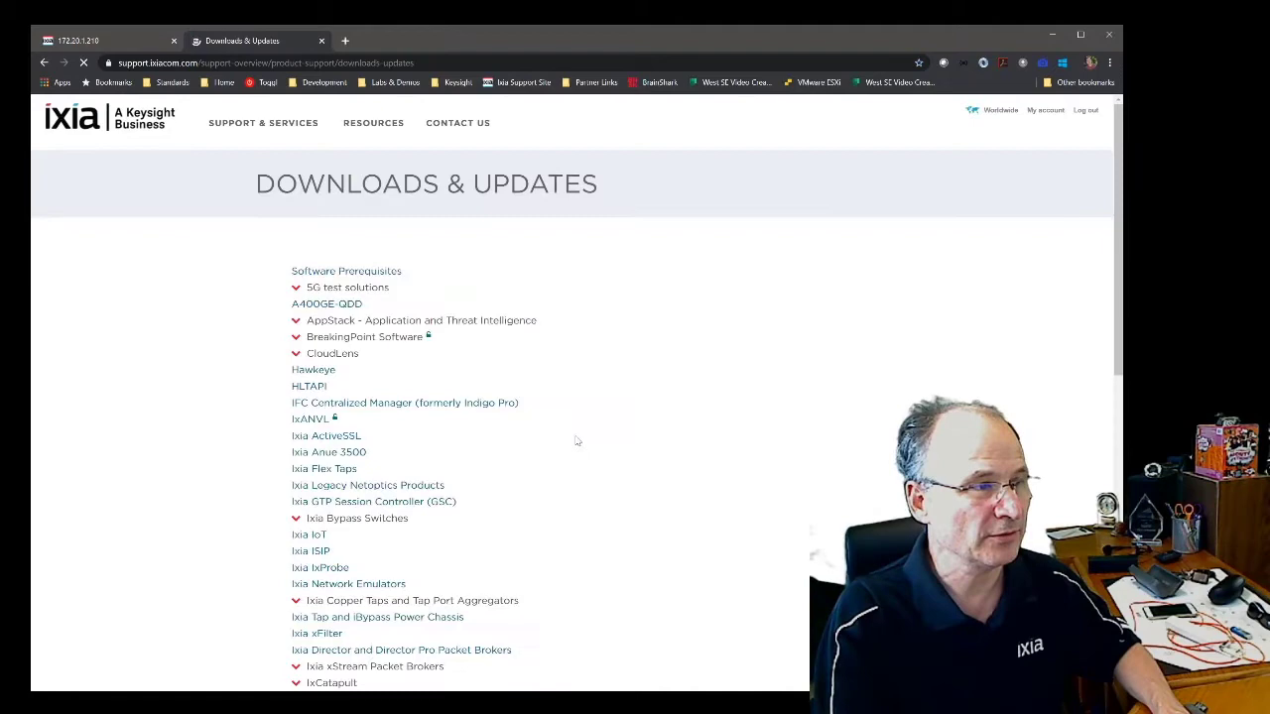
scroll(down, 3)
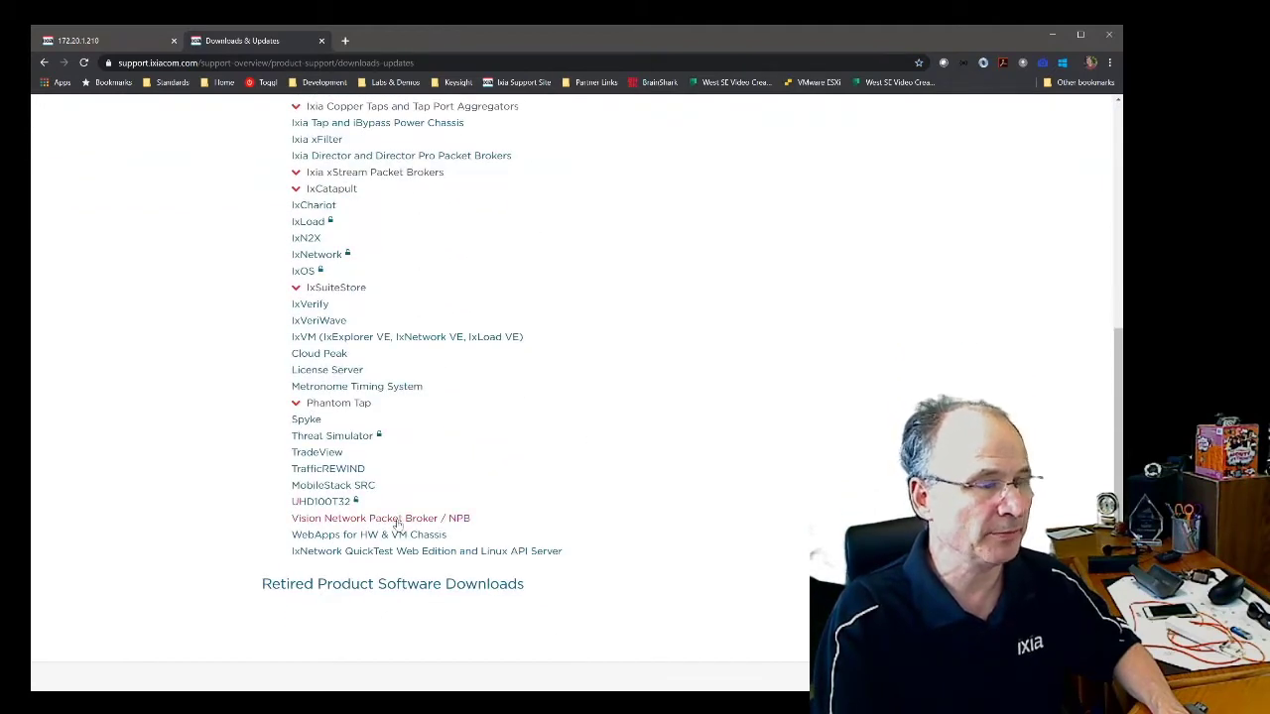
click(381, 518)
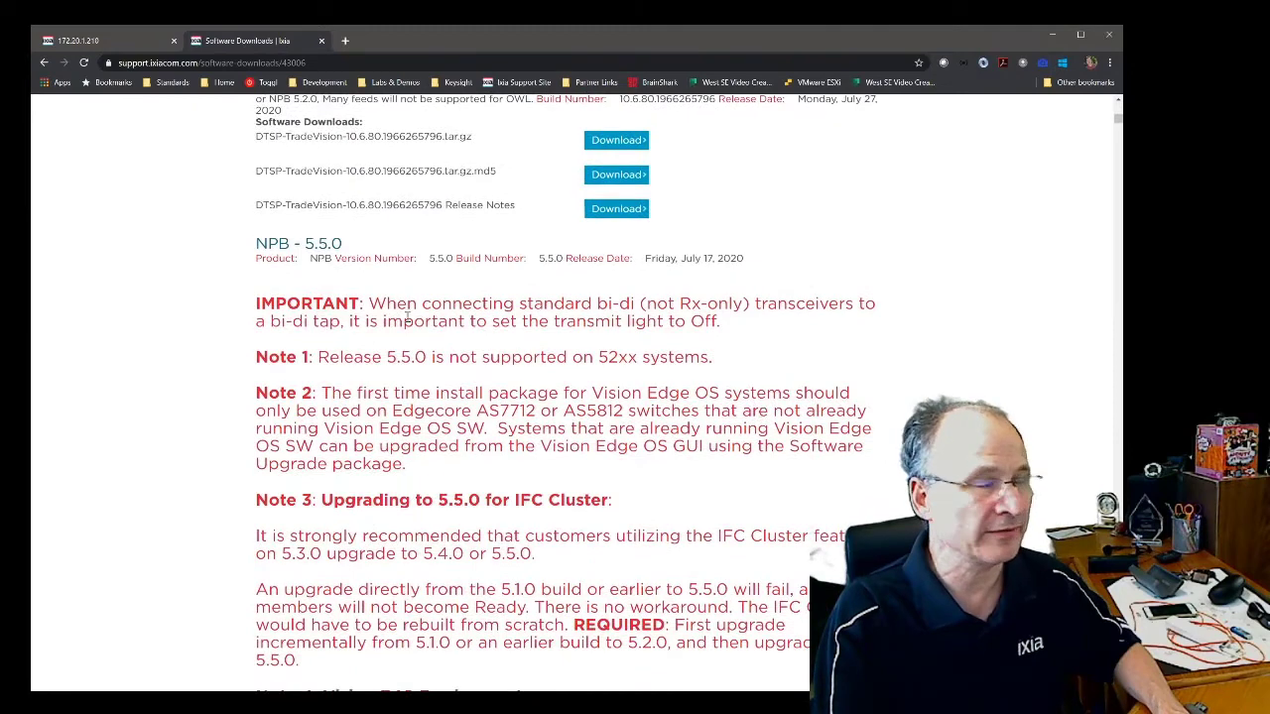
scroll(down, 3)
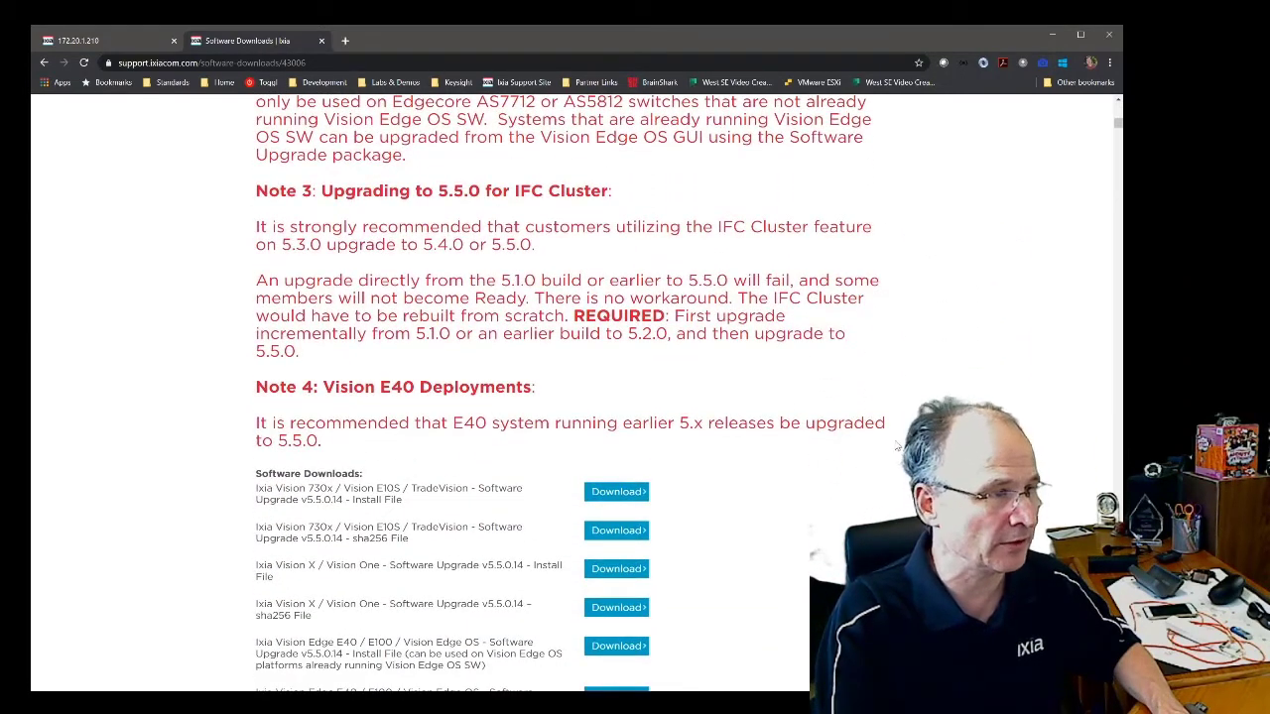
scroll(down, 3)
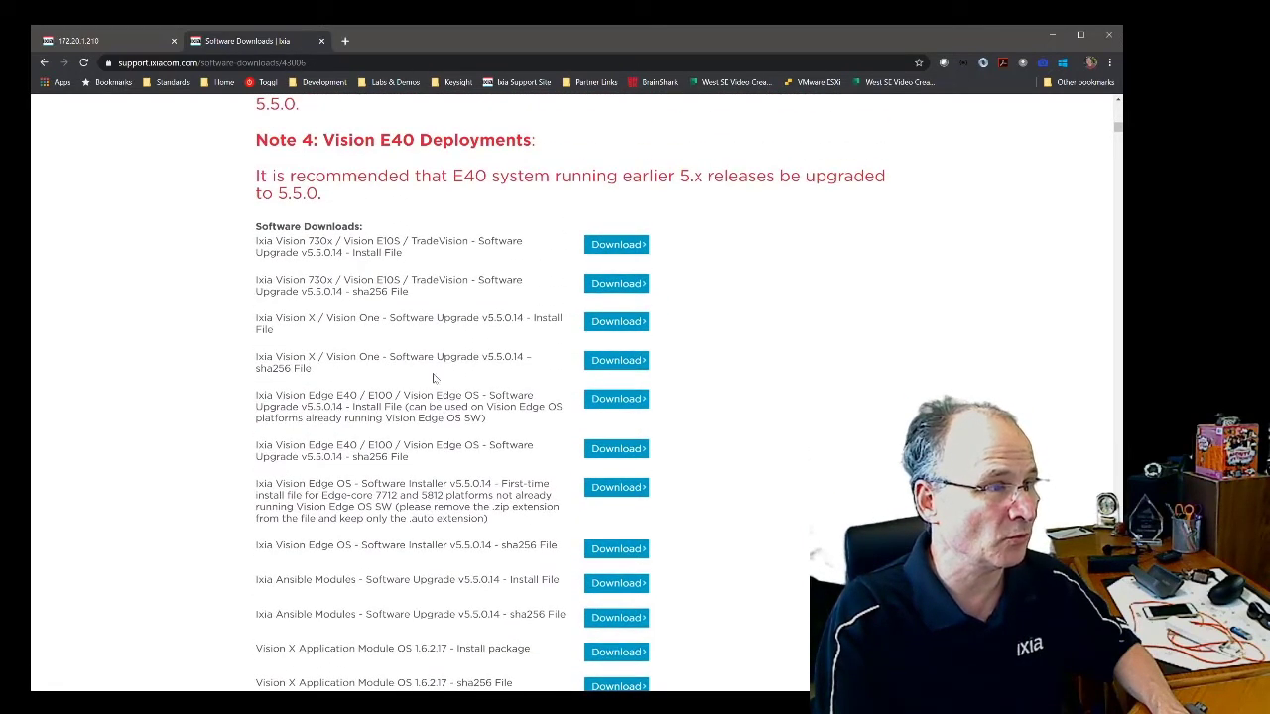
mouse_move(453, 335)
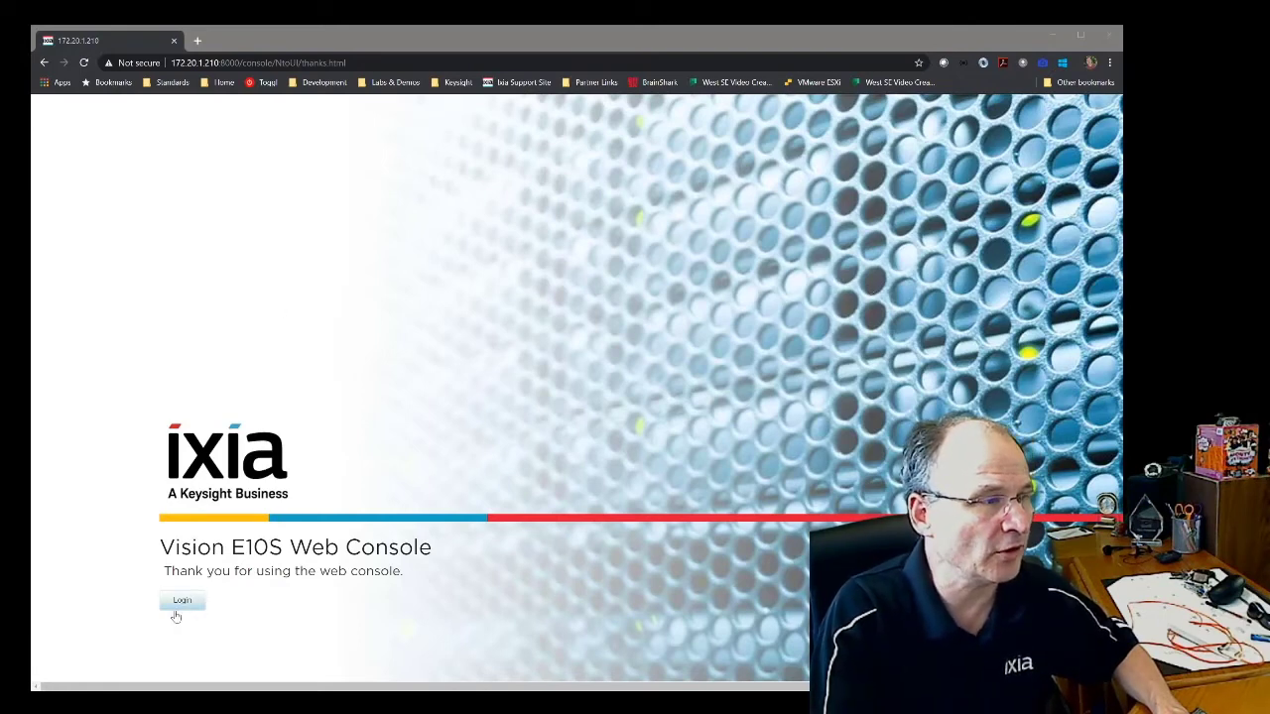
Step: Sign back in as admin, showing the diagram with 48 network ports
click(181, 600)
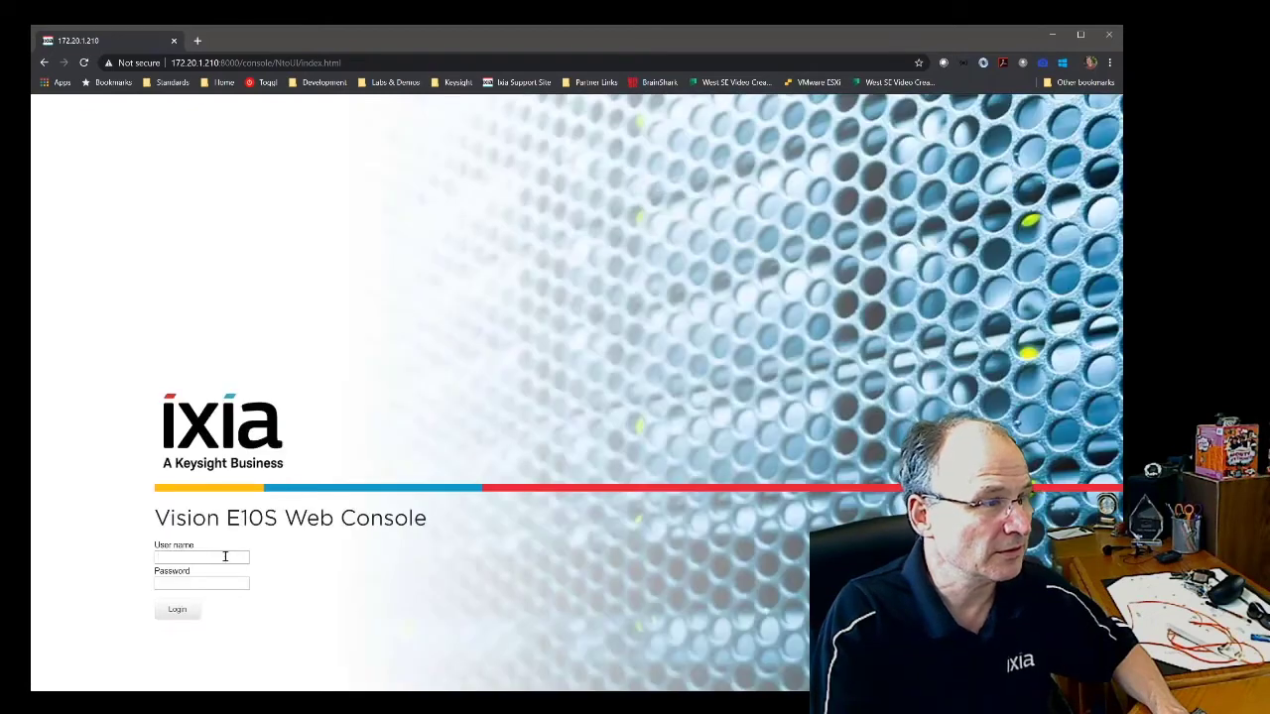
click(176, 609)
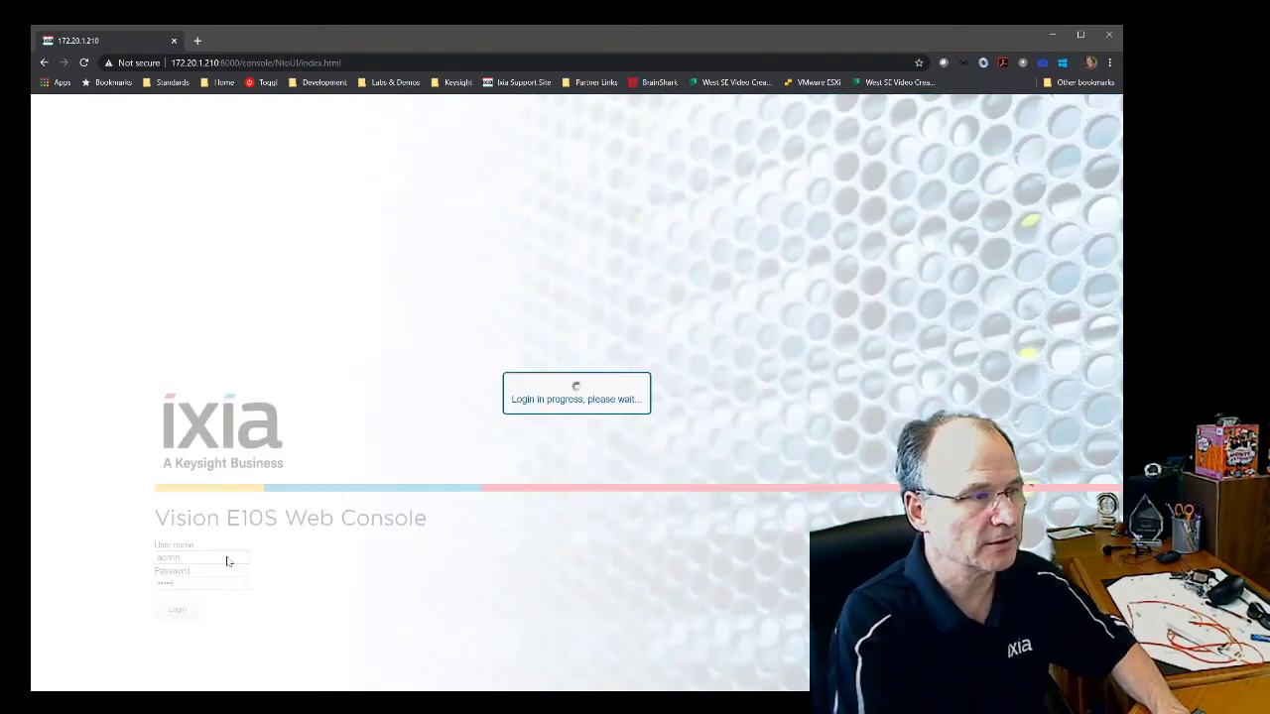
click(176, 609)
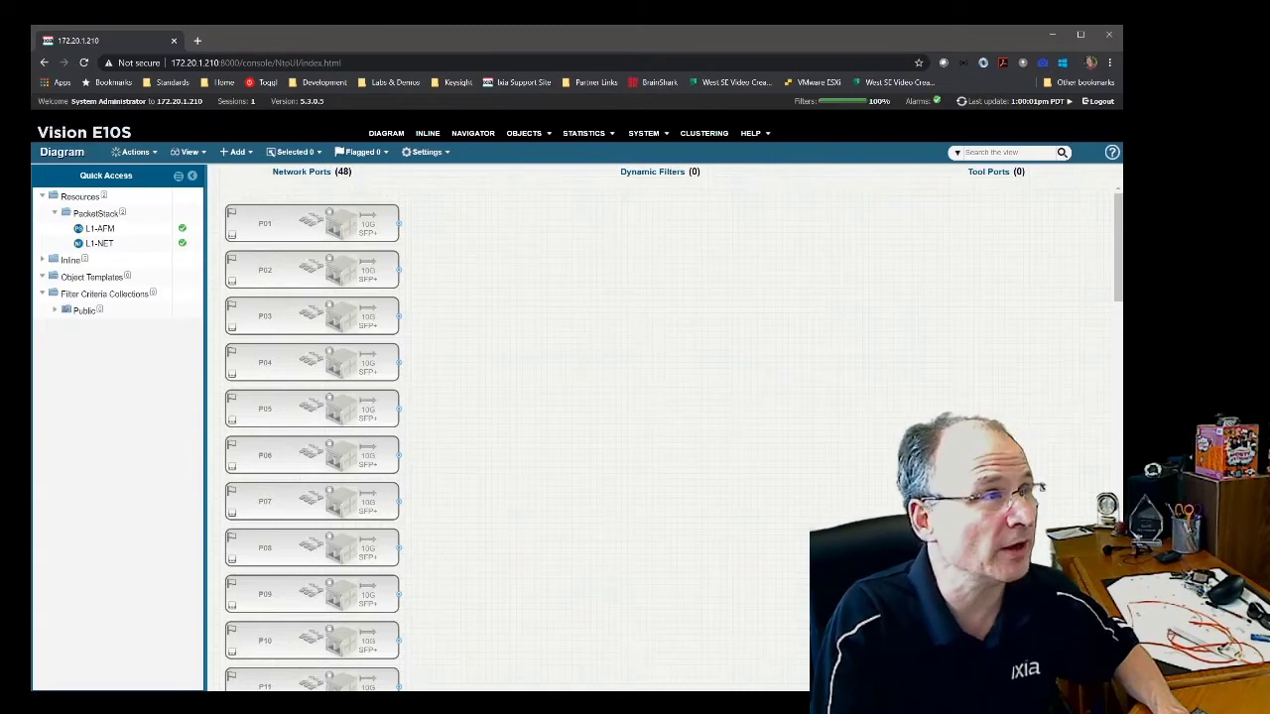
click(134, 152)
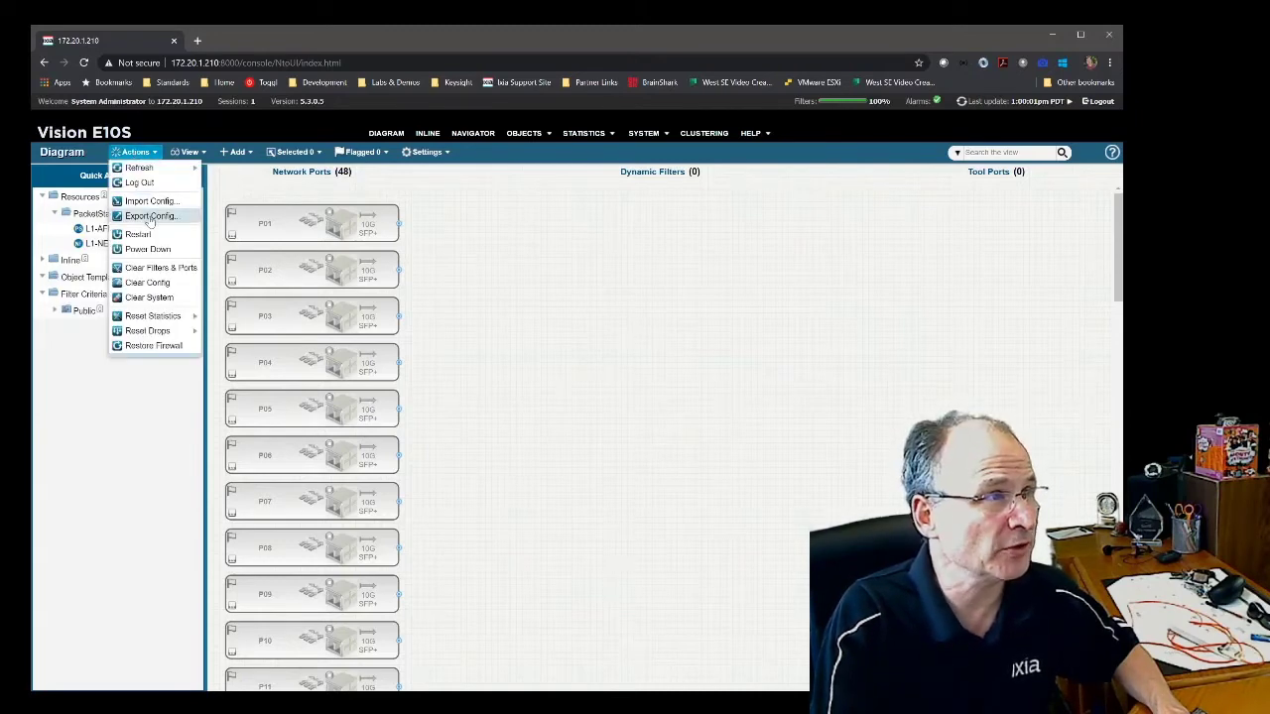
Step: Export and download a full config backup described 'My backup before upgrade'
click(150, 216)
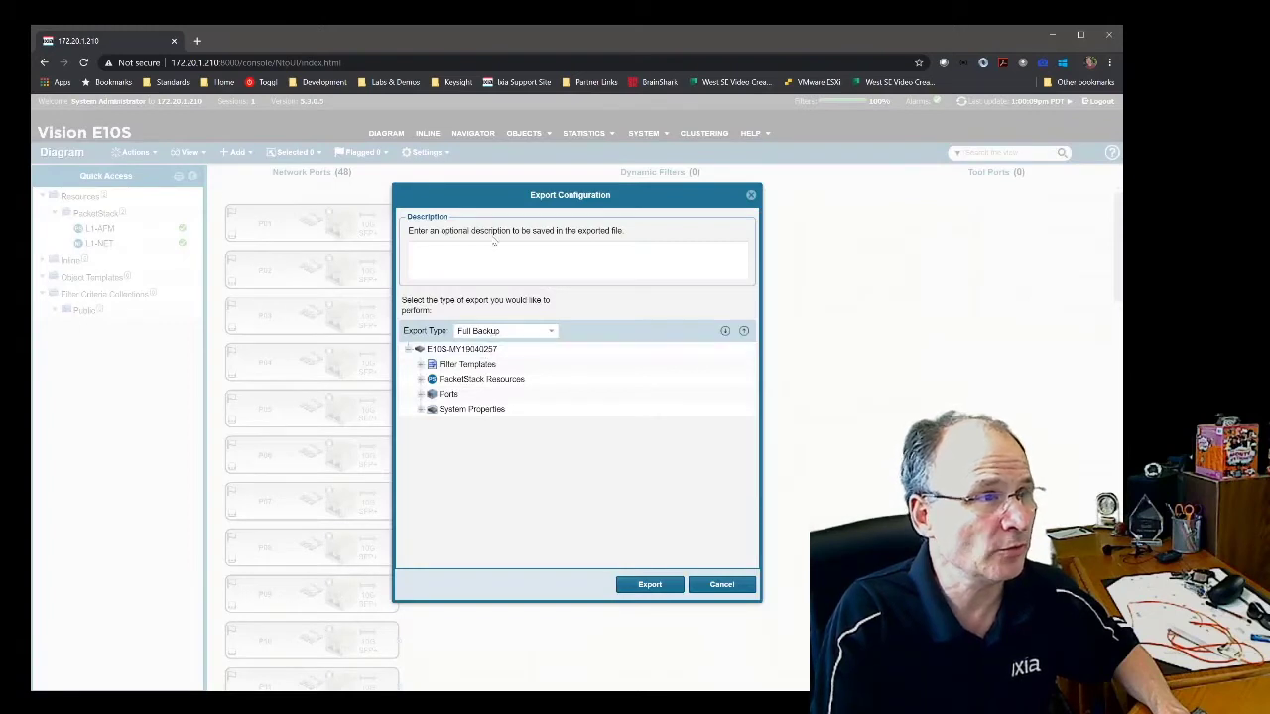
text(My backup before)
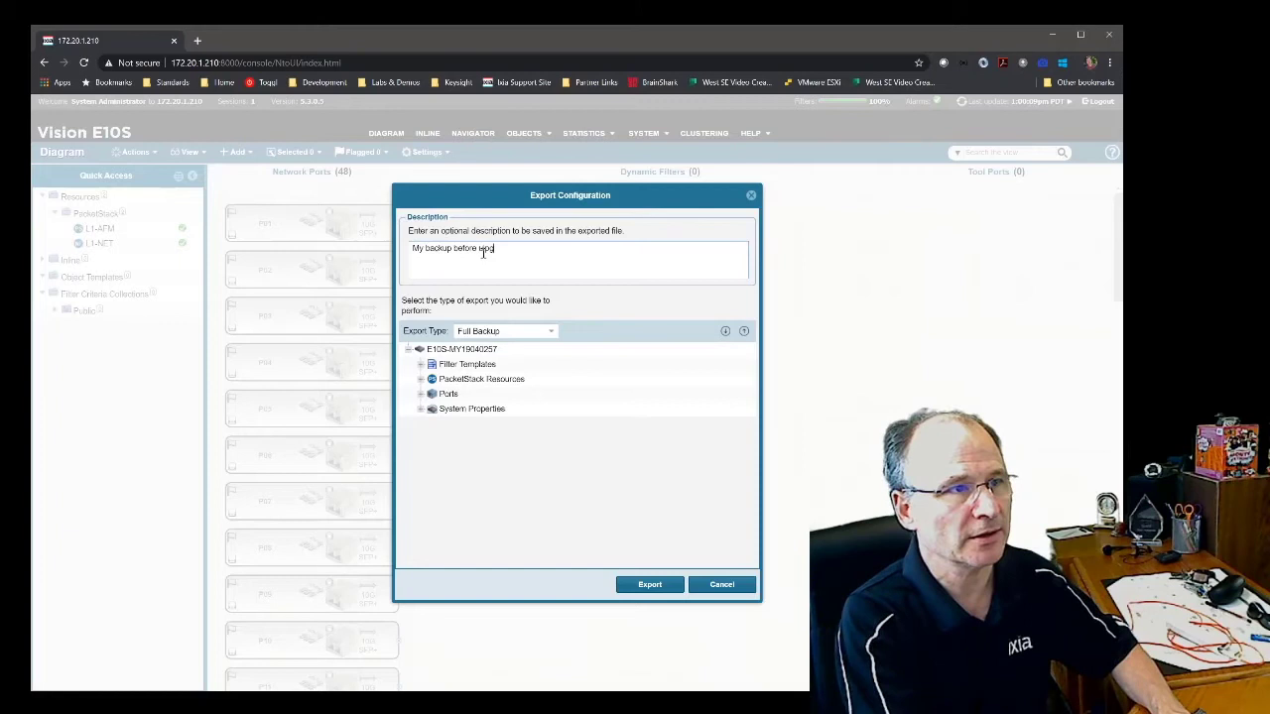
text(upgrade)
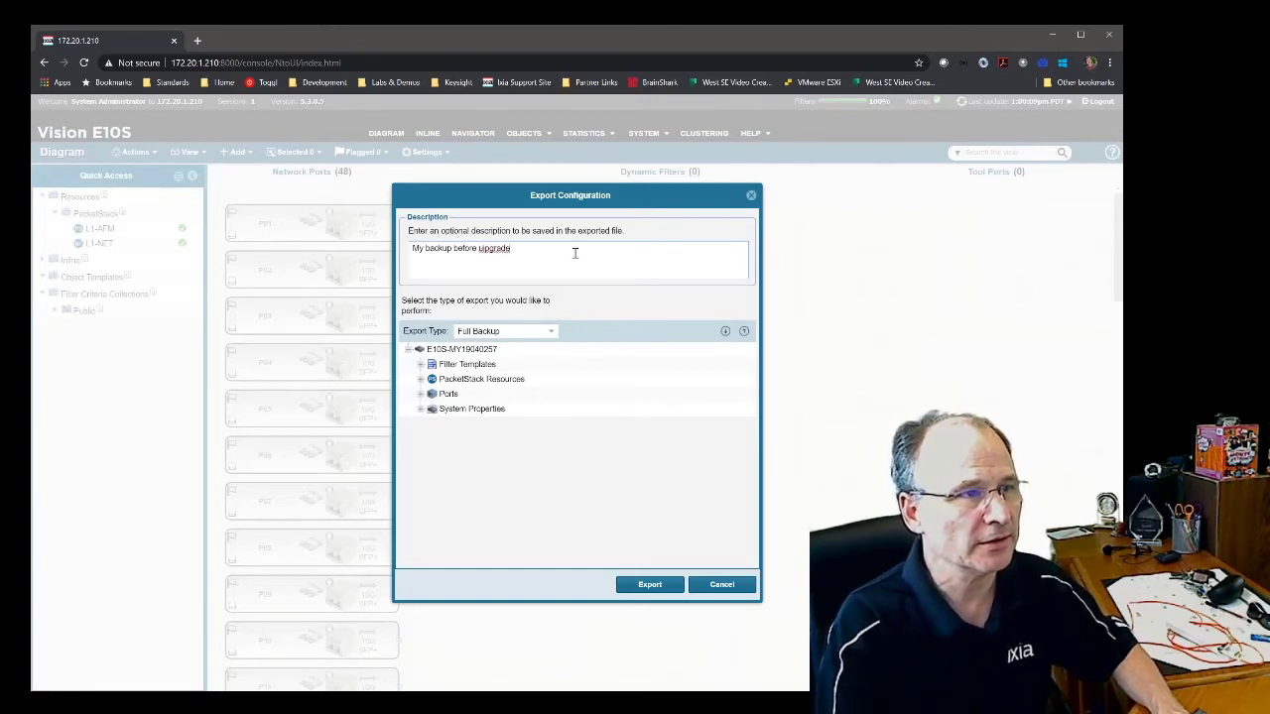
key(BackSpace)
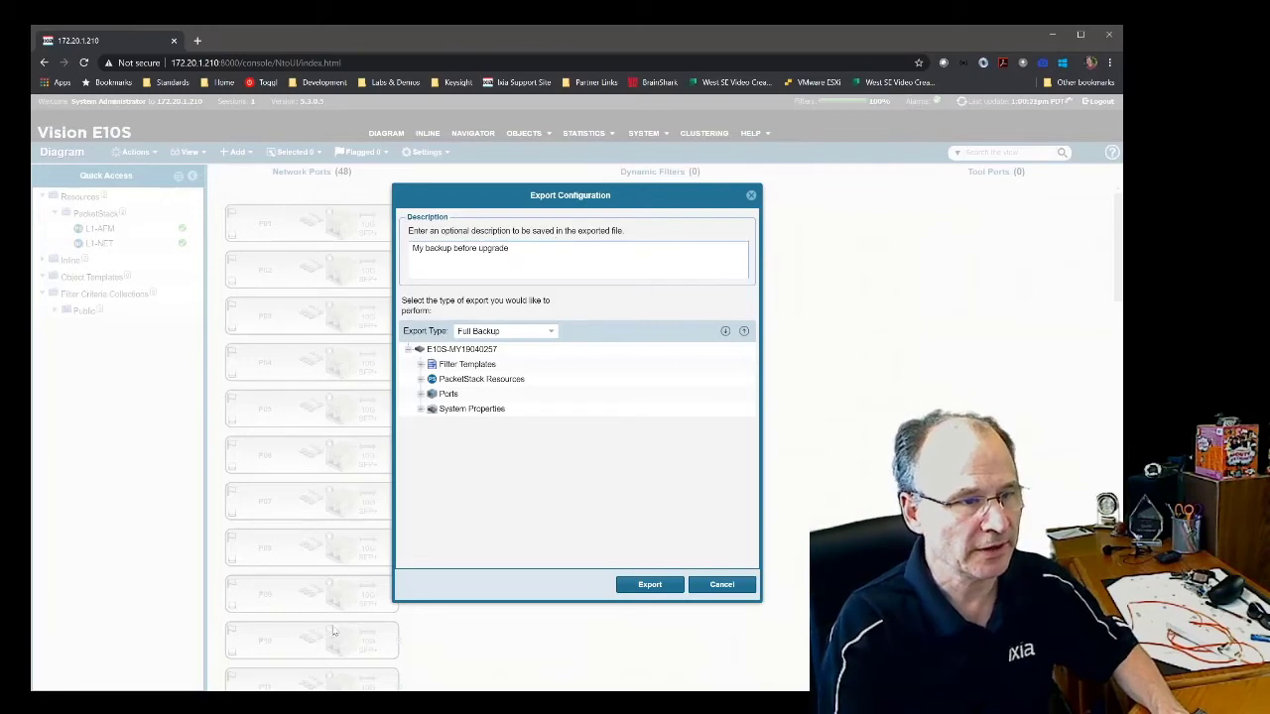
click(649, 583)
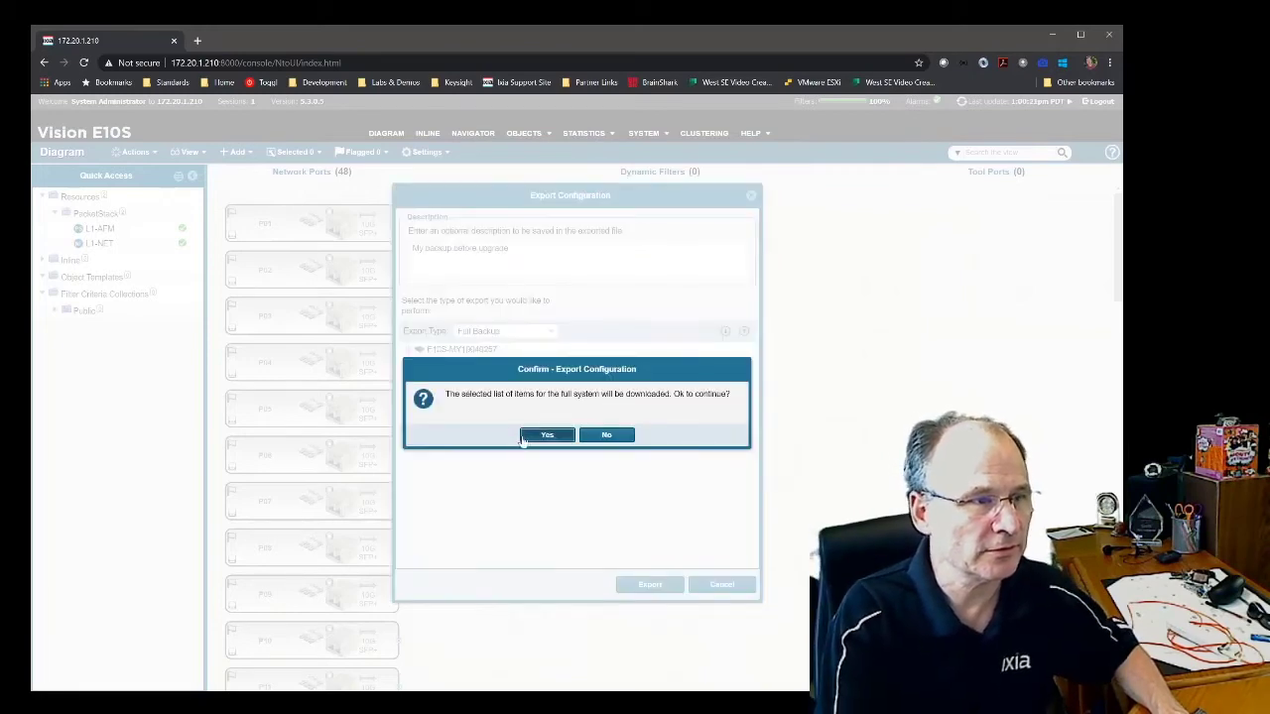
click(546, 434)
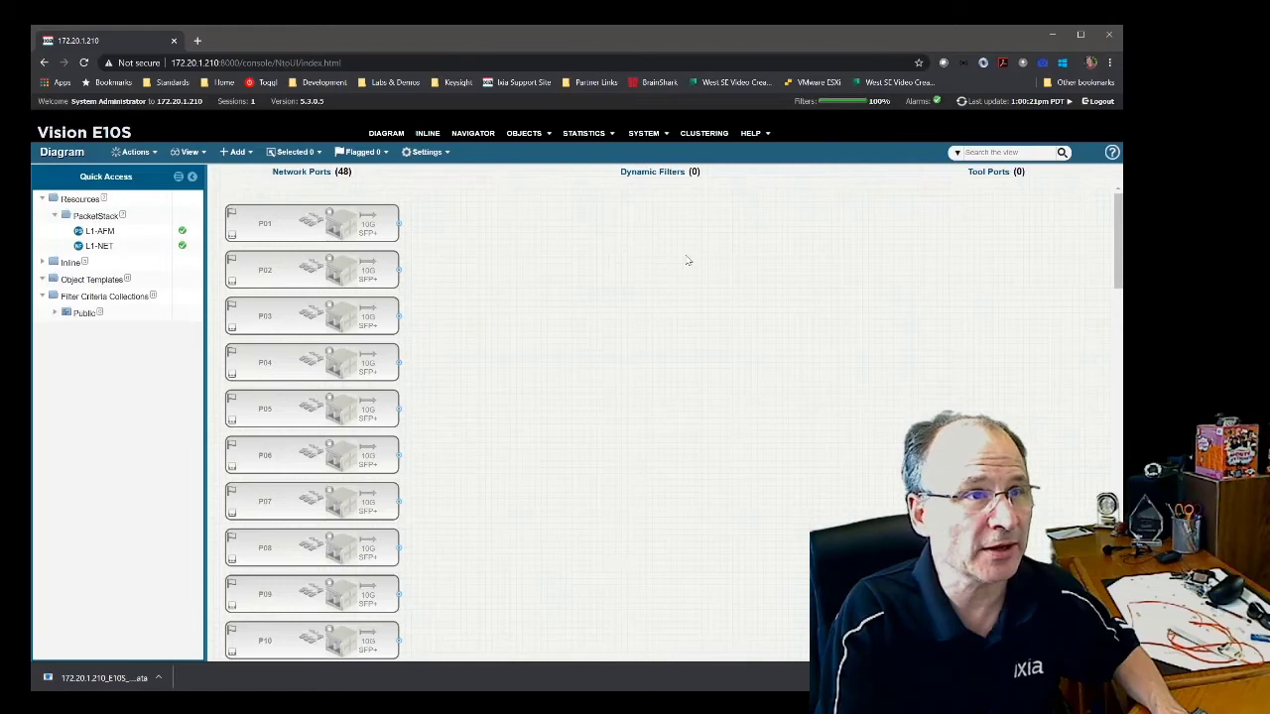
Step: Install the NVOS 5.5.0.14 package from System > Version and confirm the install
click(643, 133)
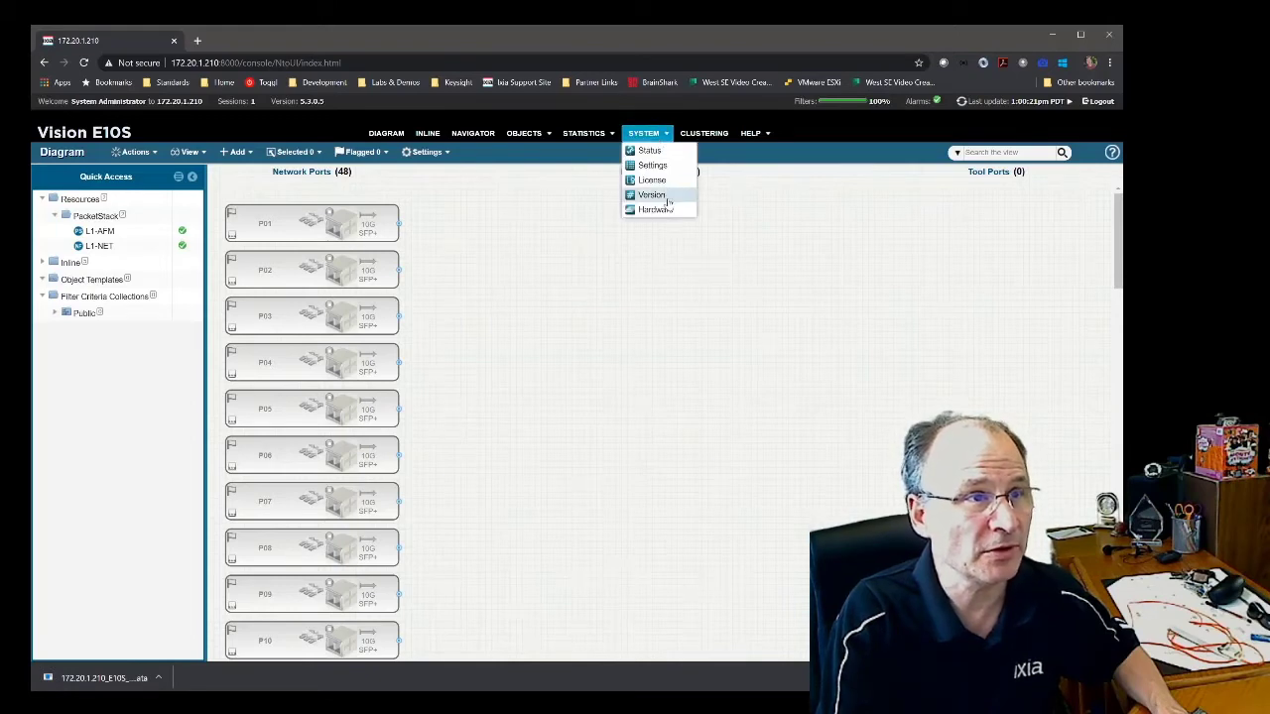
click(650, 195)
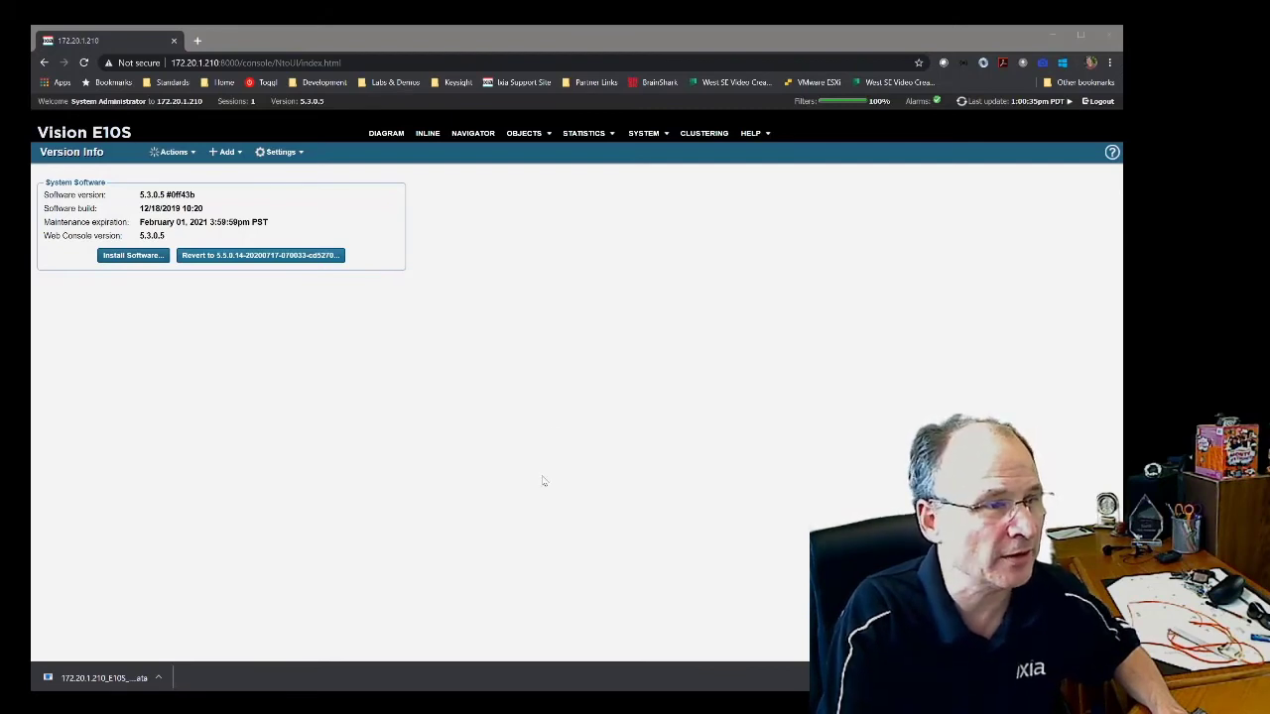
click(132, 255)
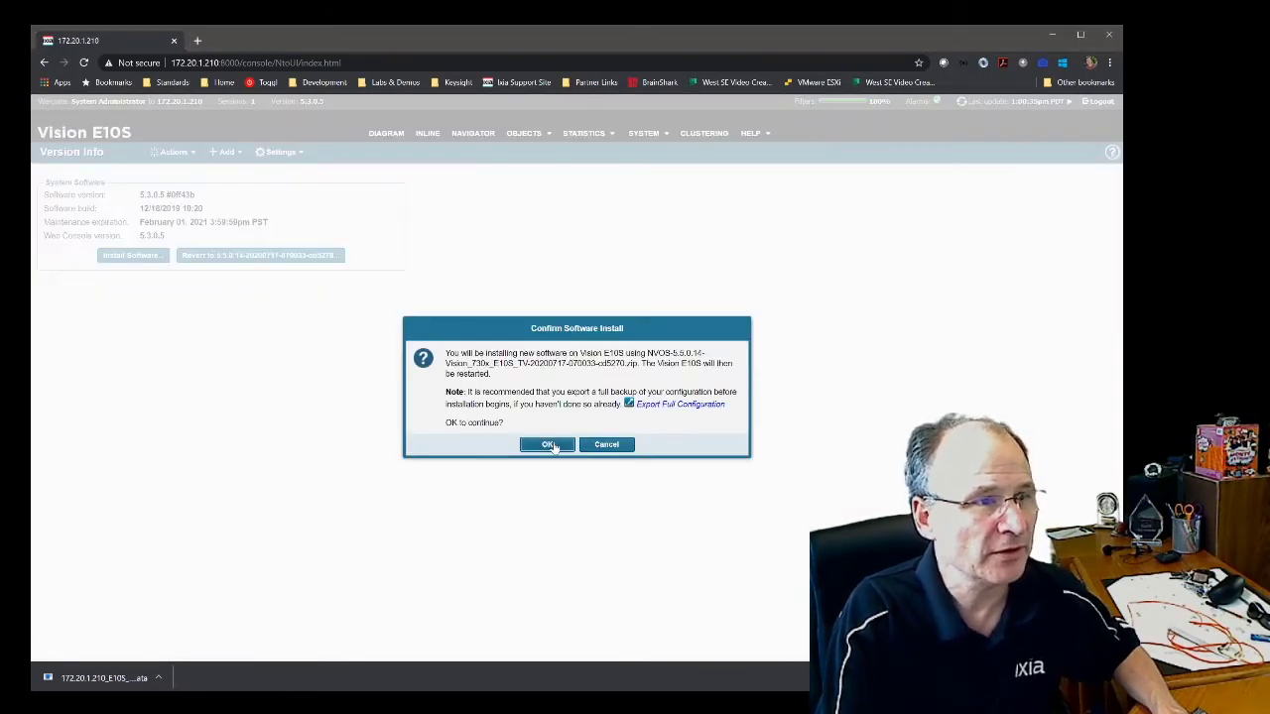
click(547, 444)
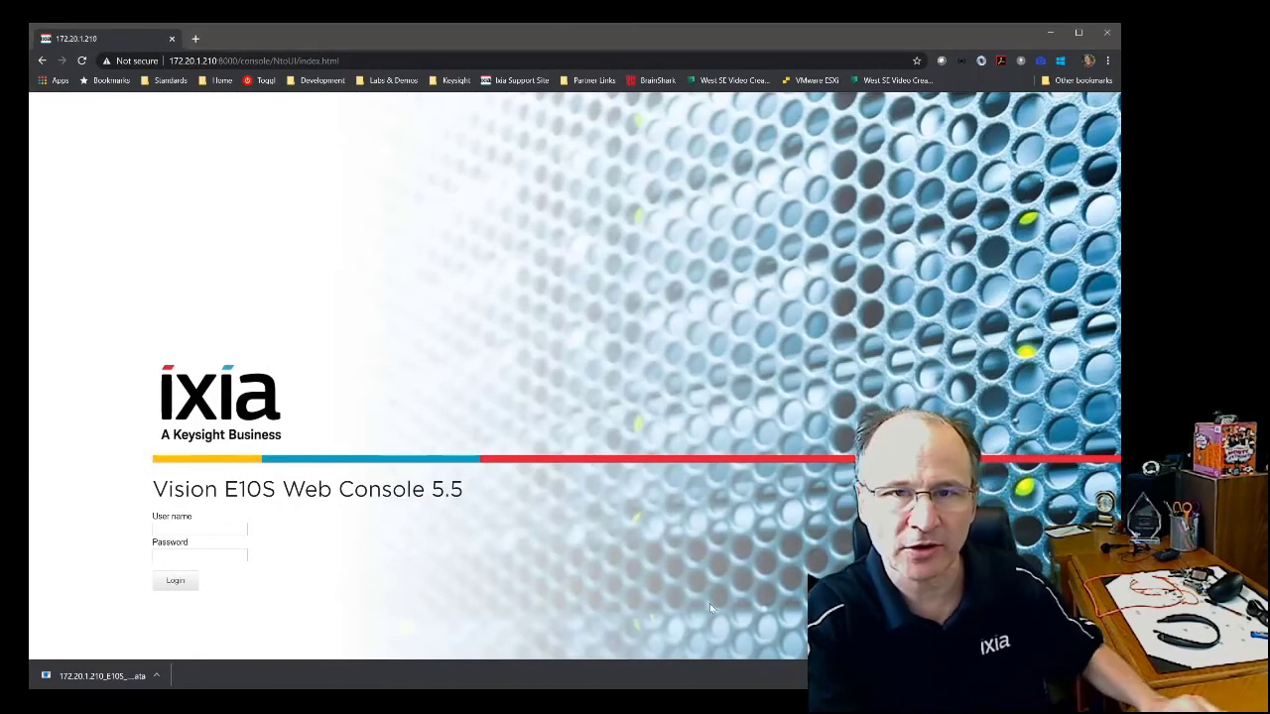
Step: Log in as admin to the upgraded Web Console 5.5
text(admin)
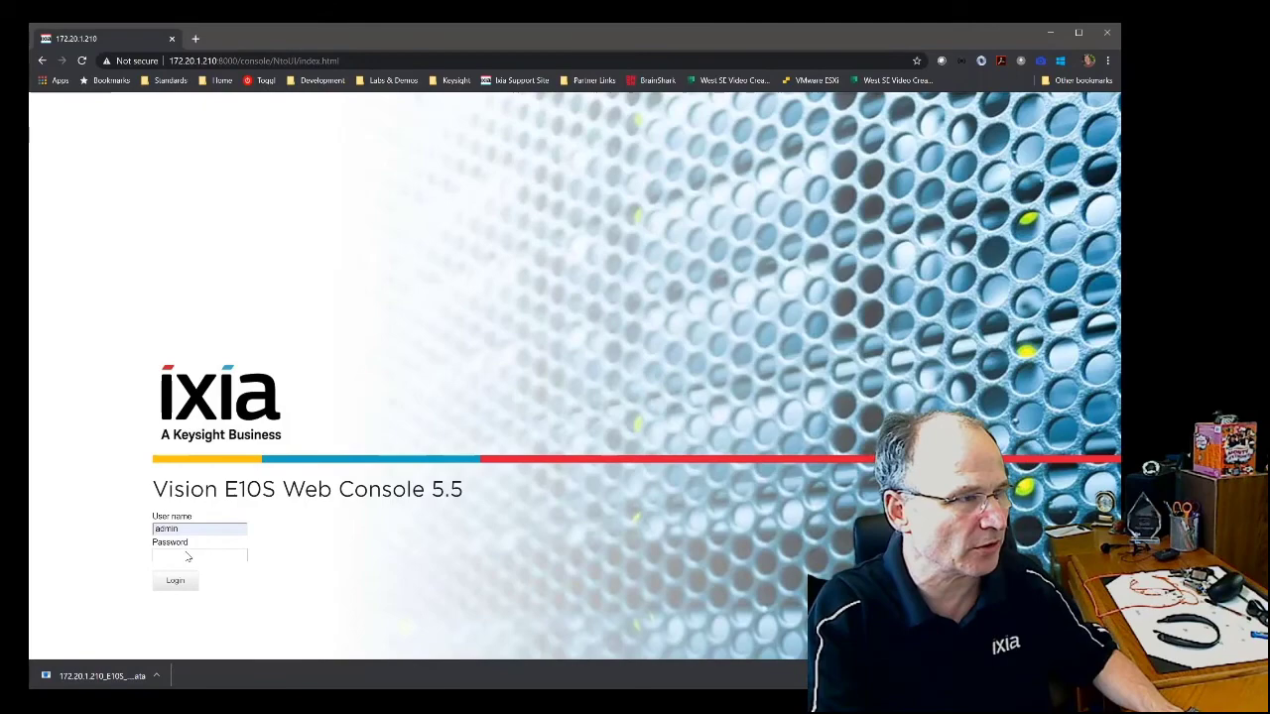
click(175, 580)
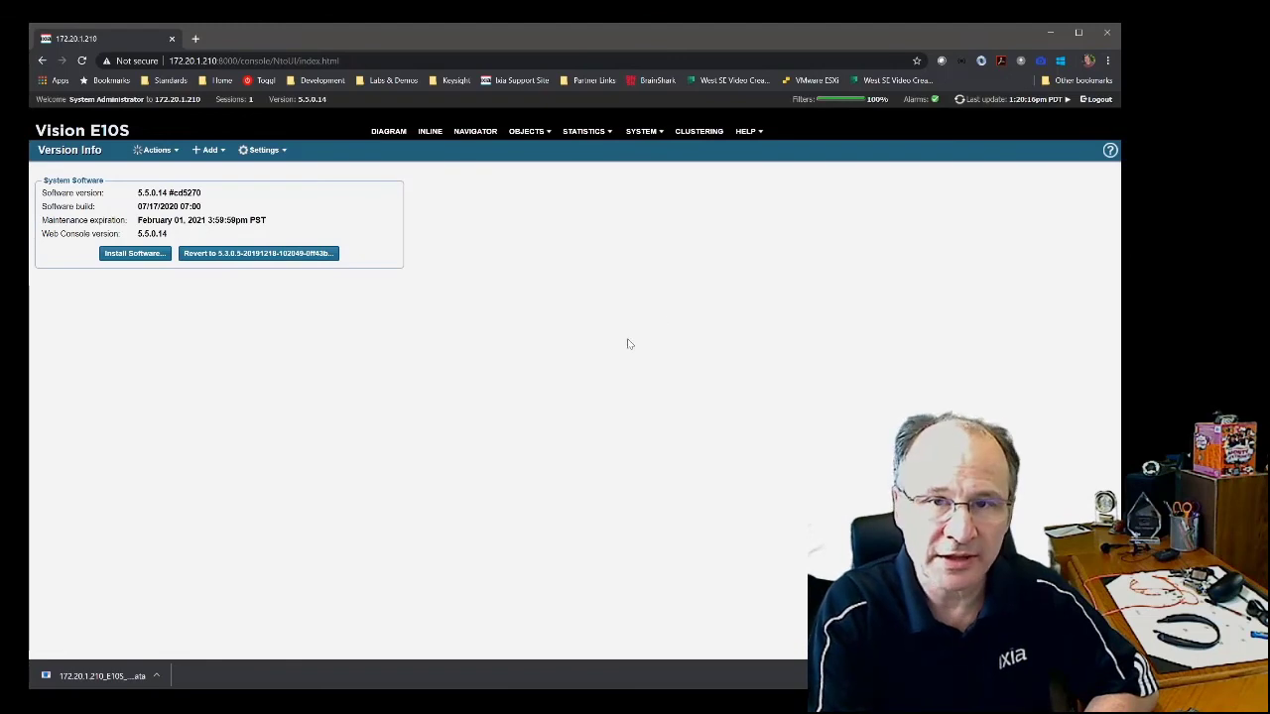
mouse_move(717, 429)
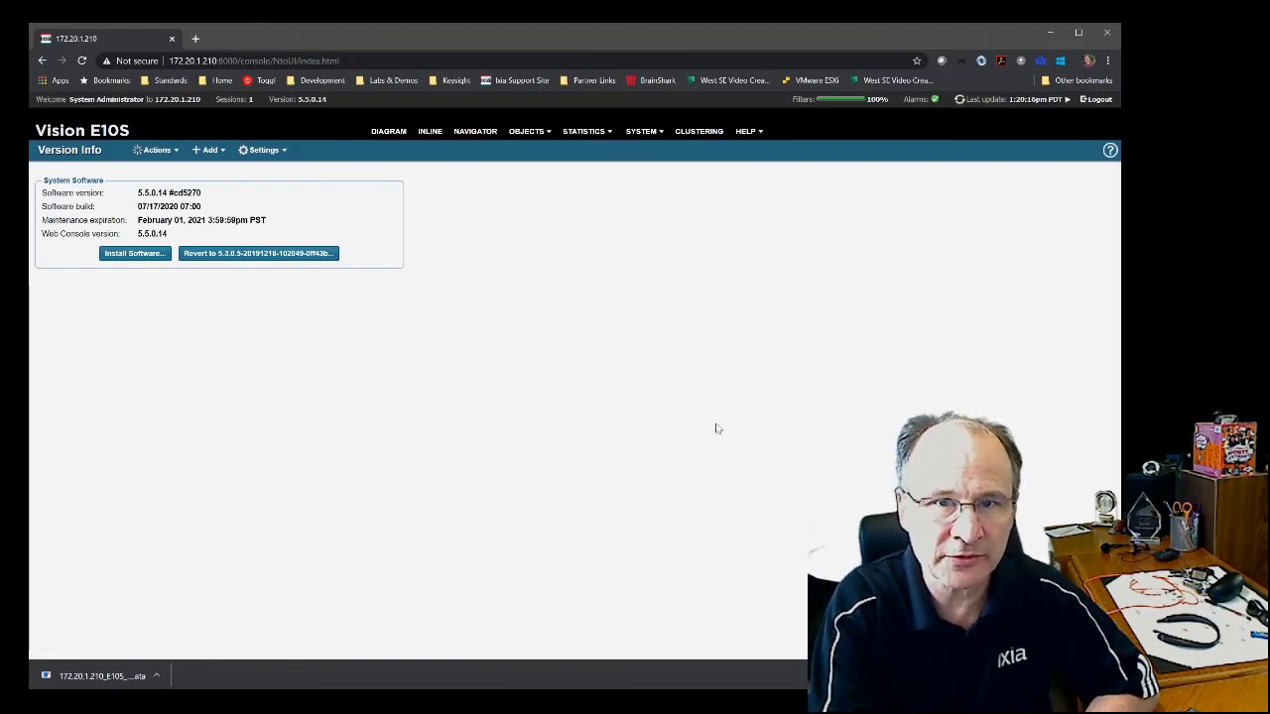